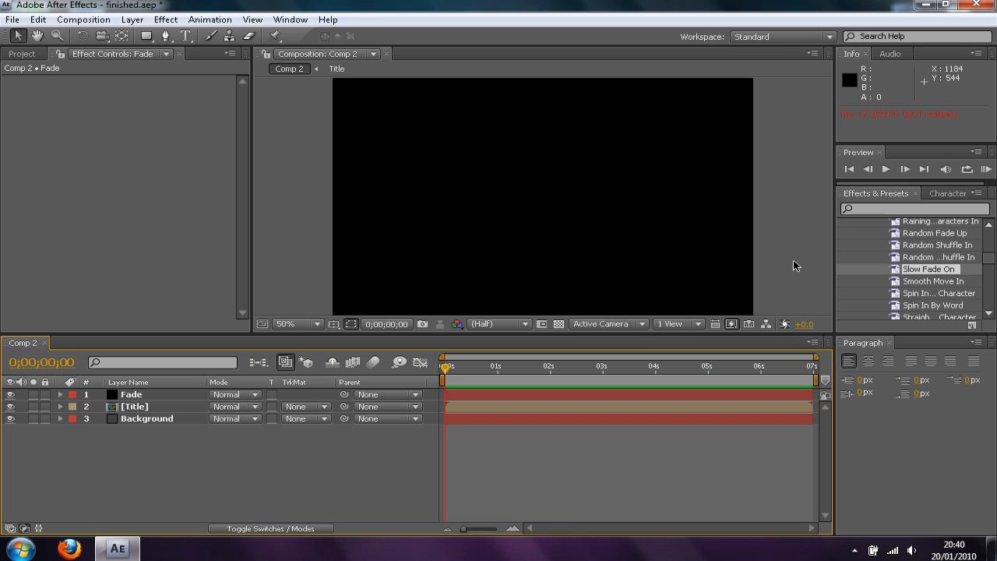
pyautogui.moveTo(798, 264)
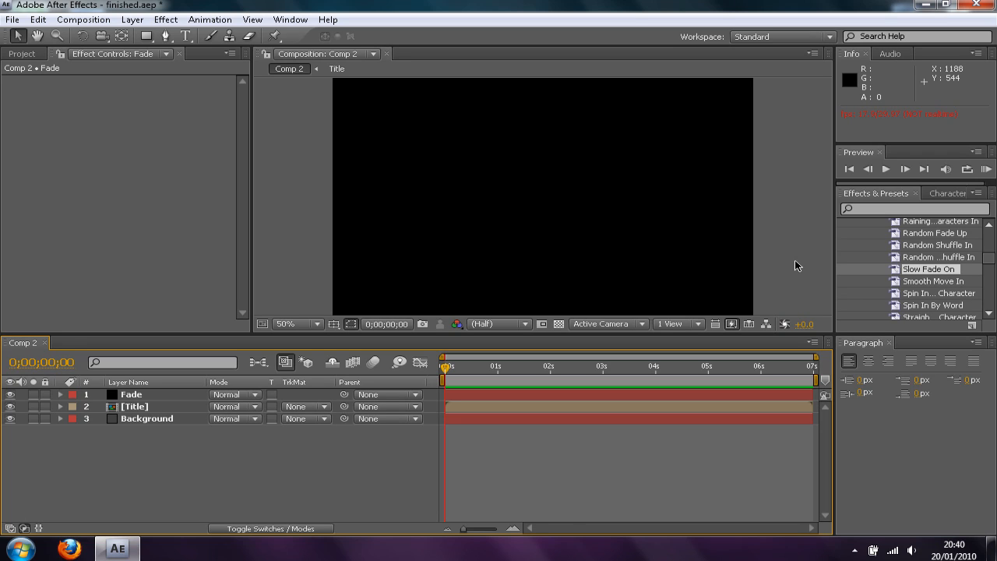
pyautogui.moveTo(798, 265)
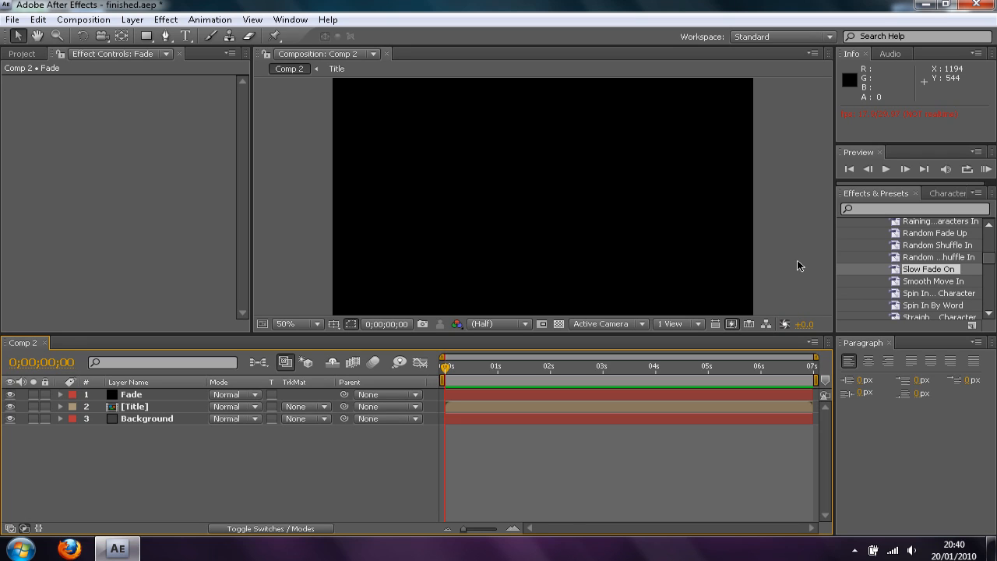
pyautogui.moveTo(798, 271)
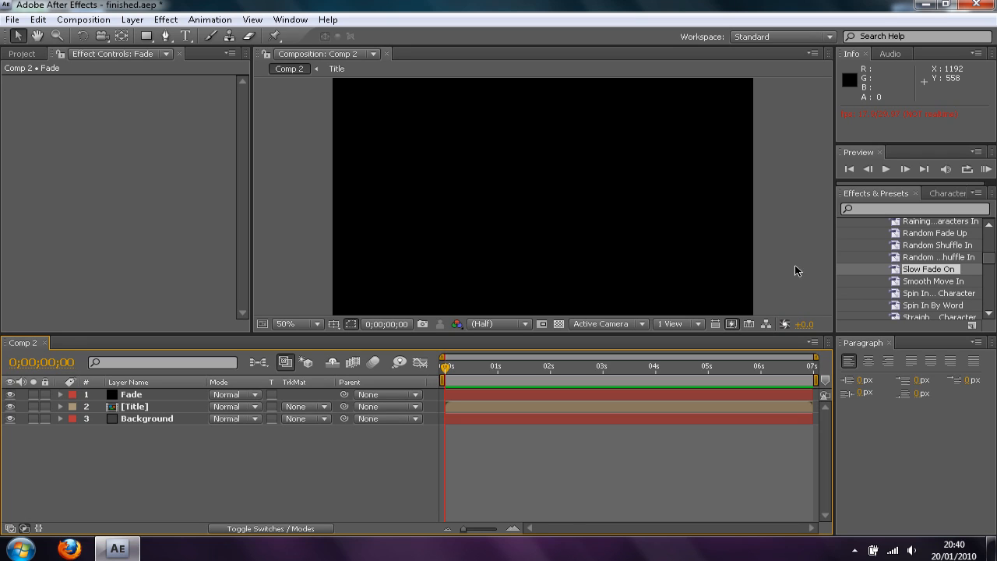
pyautogui.moveTo(801, 272)
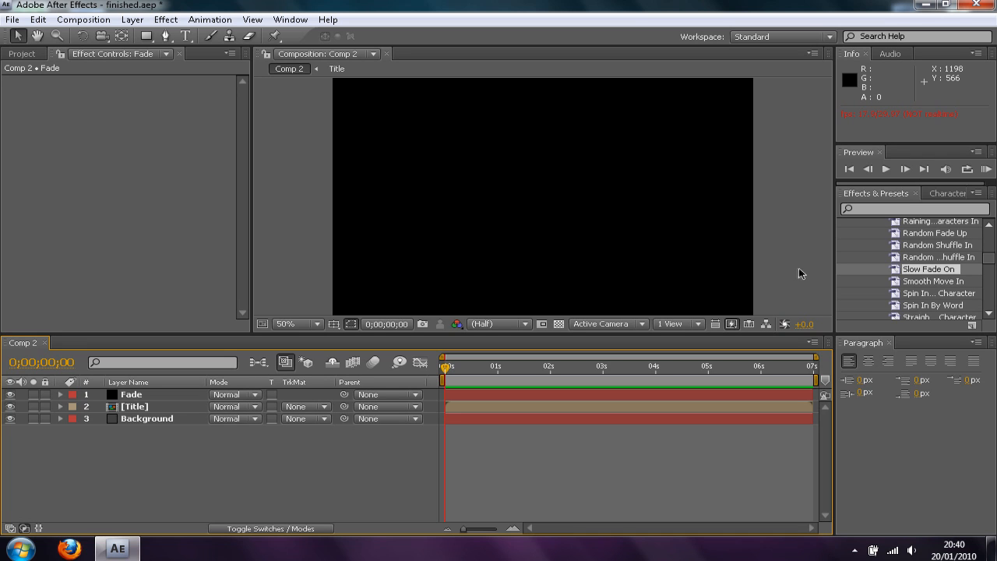
pyautogui.moveTo(885, 168)
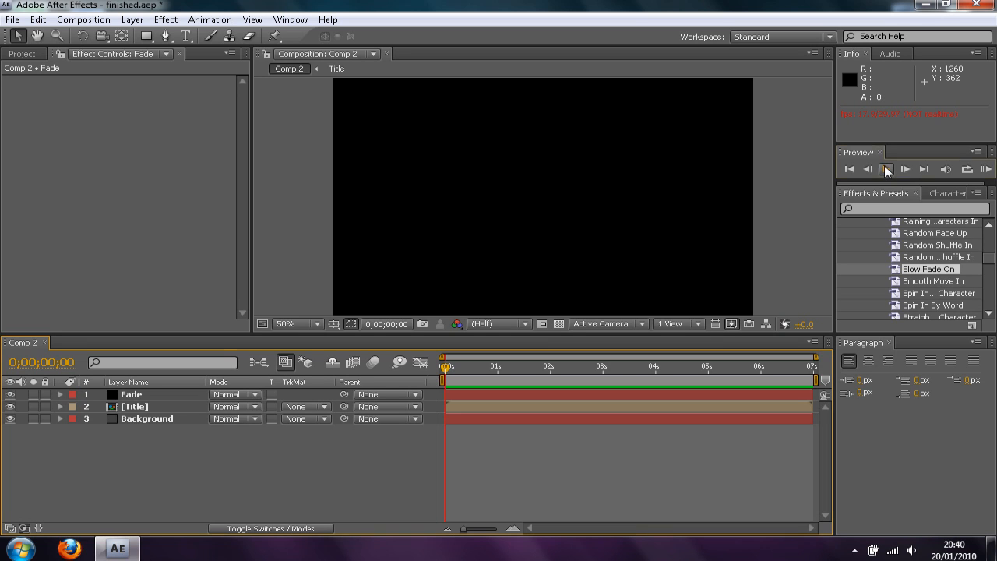
# Preview the finished intro once and stop playback
pyautogui.click(885, 169)
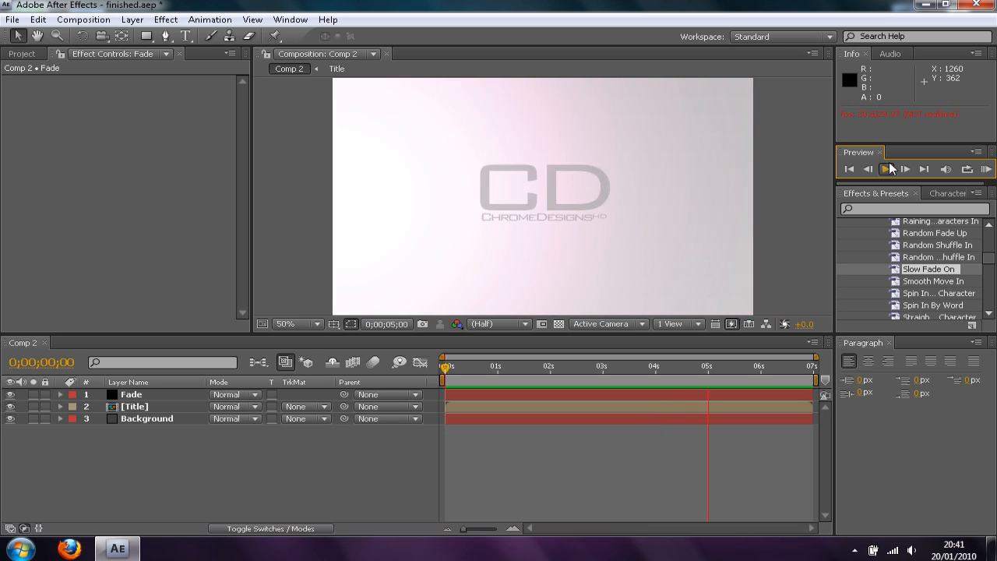
pyautogui.click(886, 169)
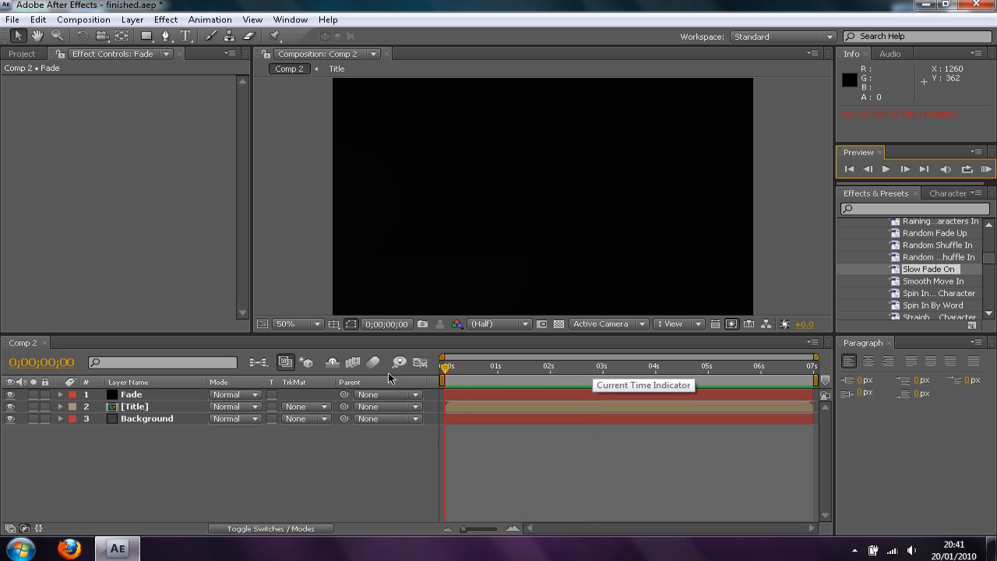
# Create the 1080×720, seven-second composition Comp 3
pyautogui.click(165, 18)
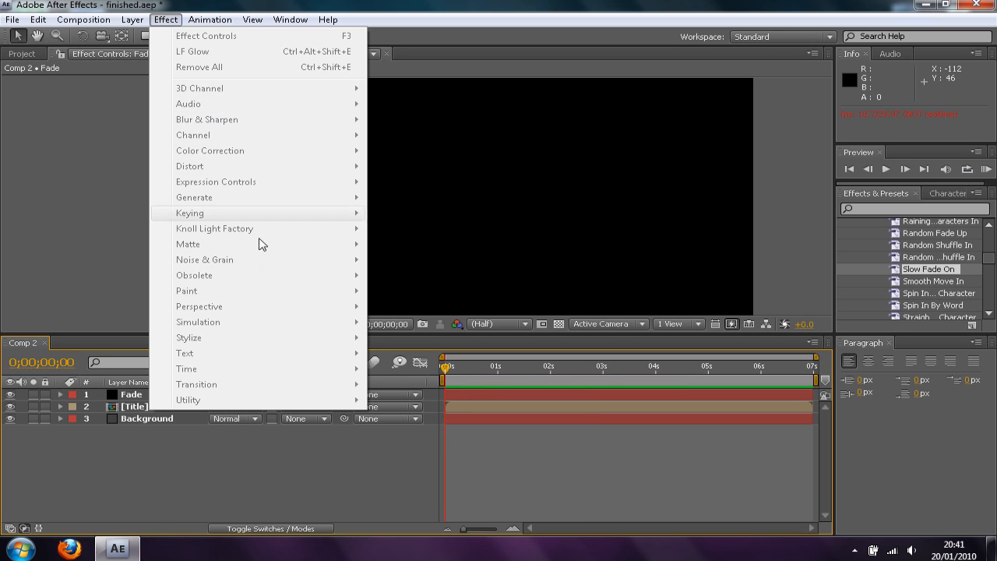
pyautogui.moveTo(366, 228)
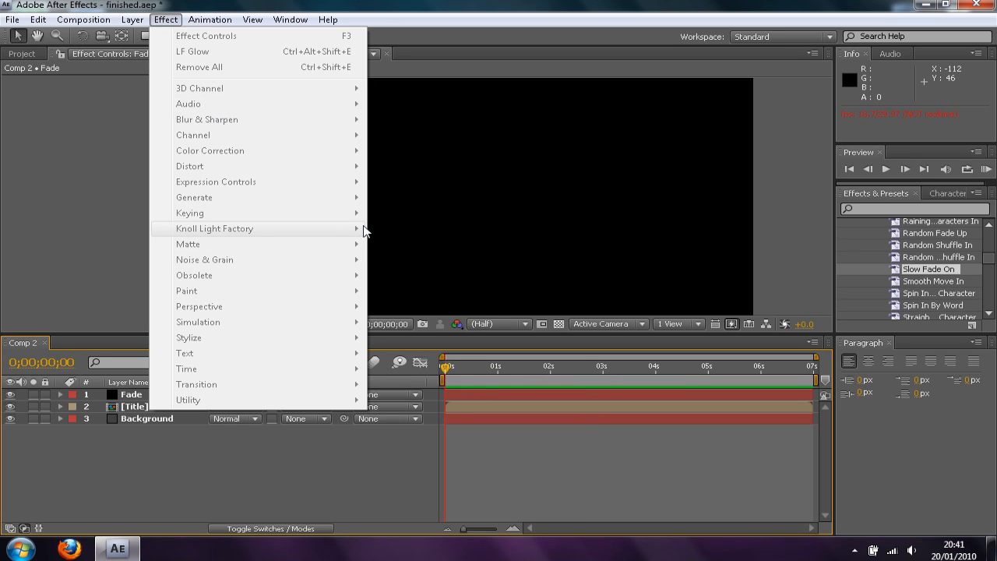
pyautogui.moveTo(358, 228)
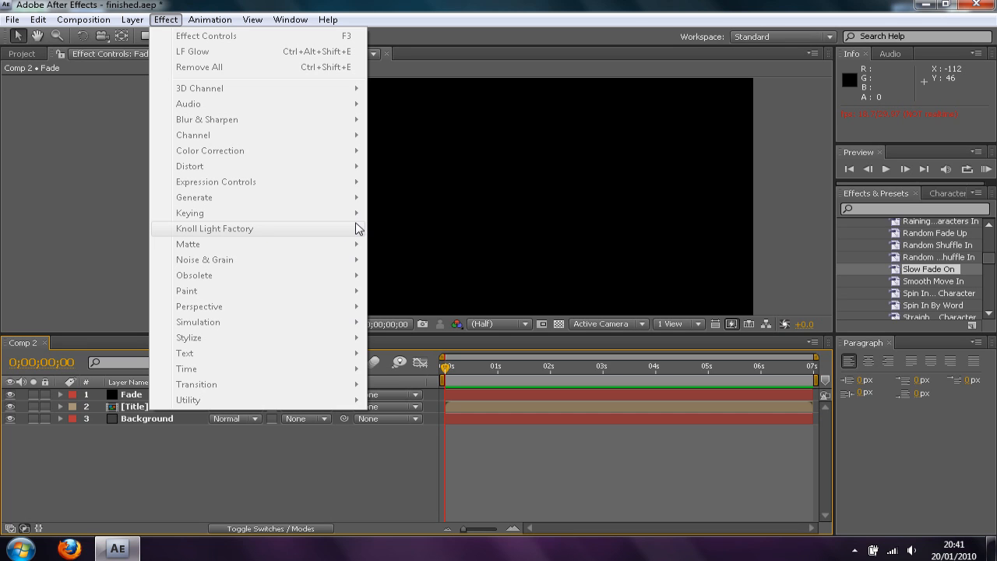
pyautogui.moveTo(137, 256)
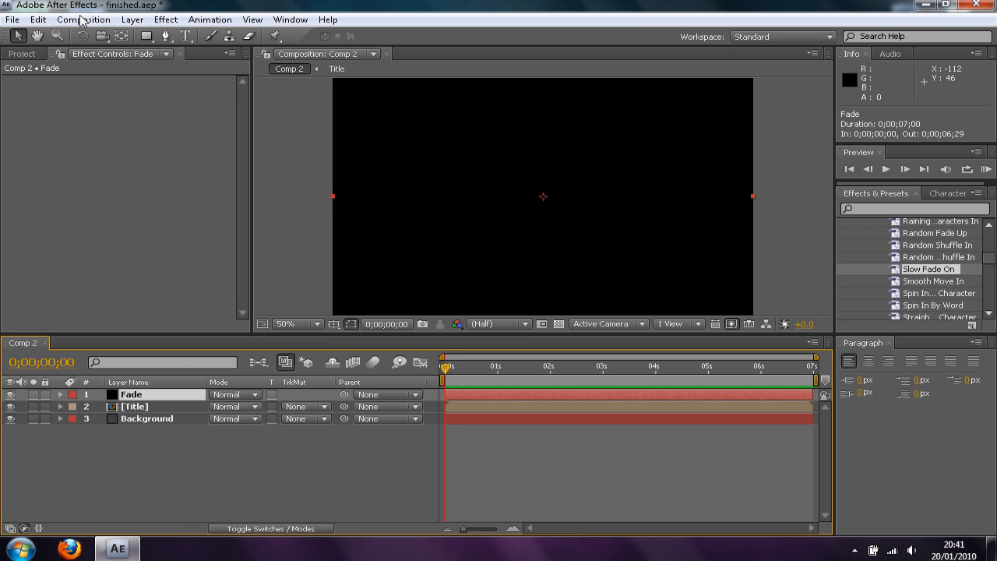
pyautogui.moveTo(221, 110)
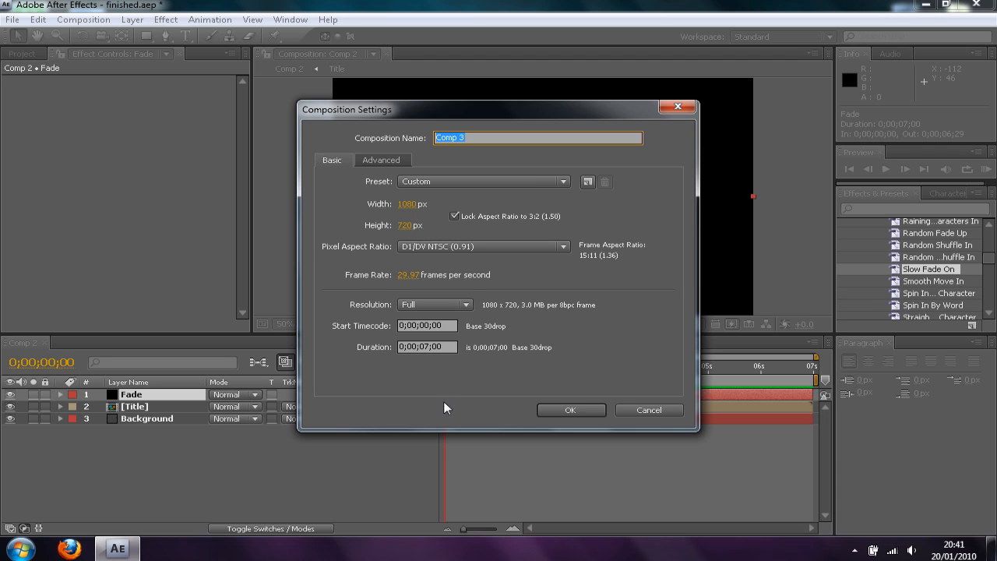
pyautogui.moveTo(399, 218)
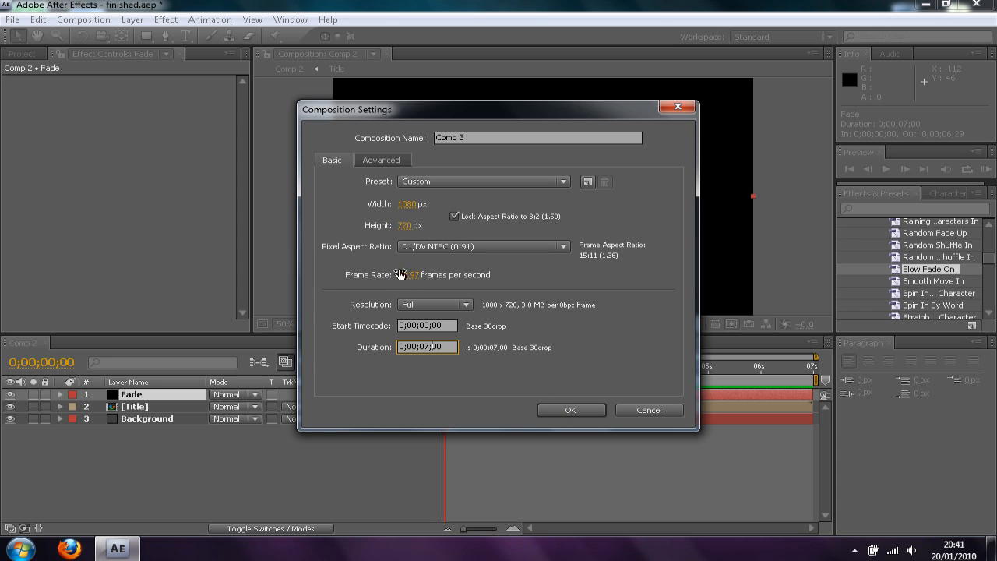
pyautogui.moveTo(571, 410)
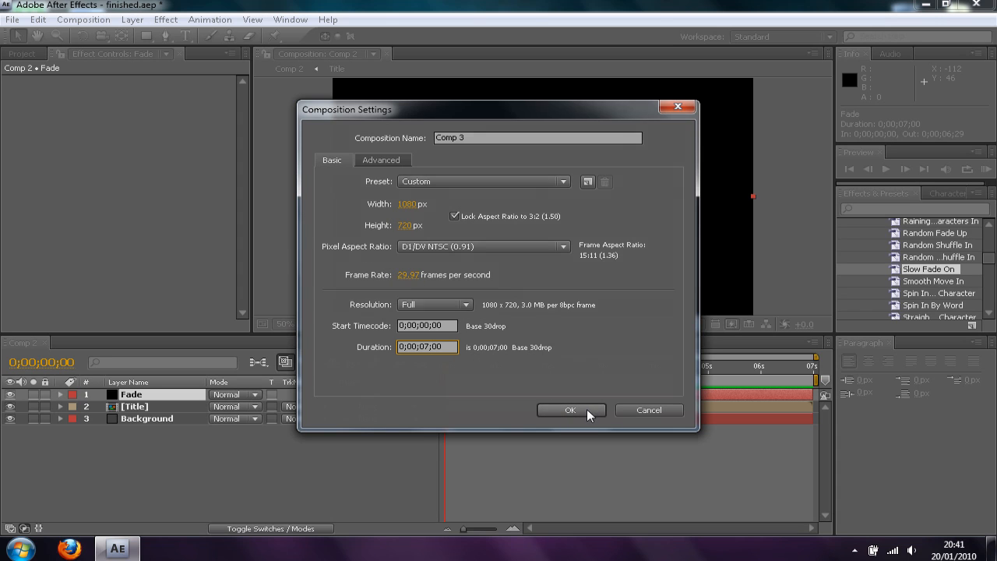
pyautogui.click(570, 410)
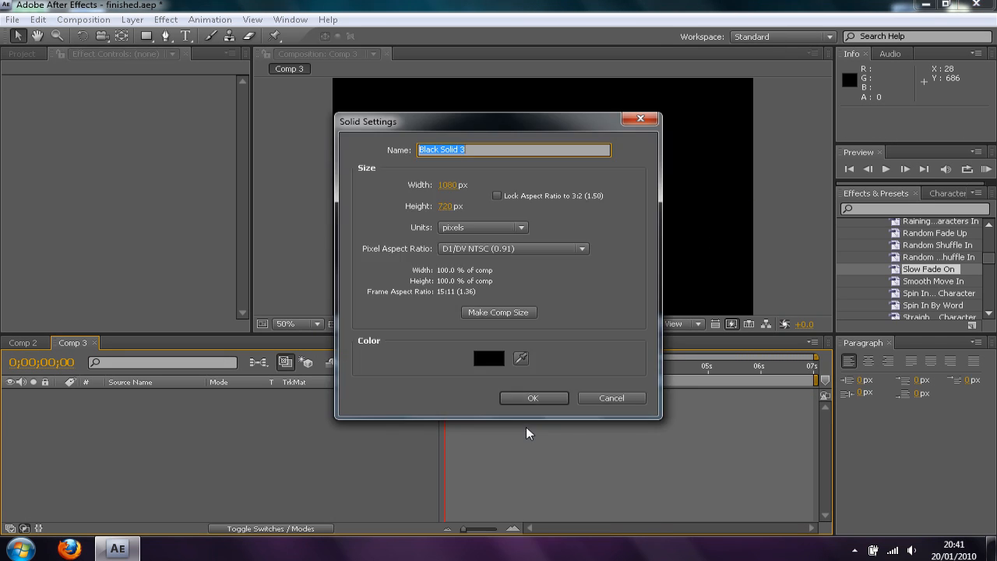
# Add a black solid to Comp 3 and apply the Ramp gradient effect to it
pyautogui.click(533, 399)
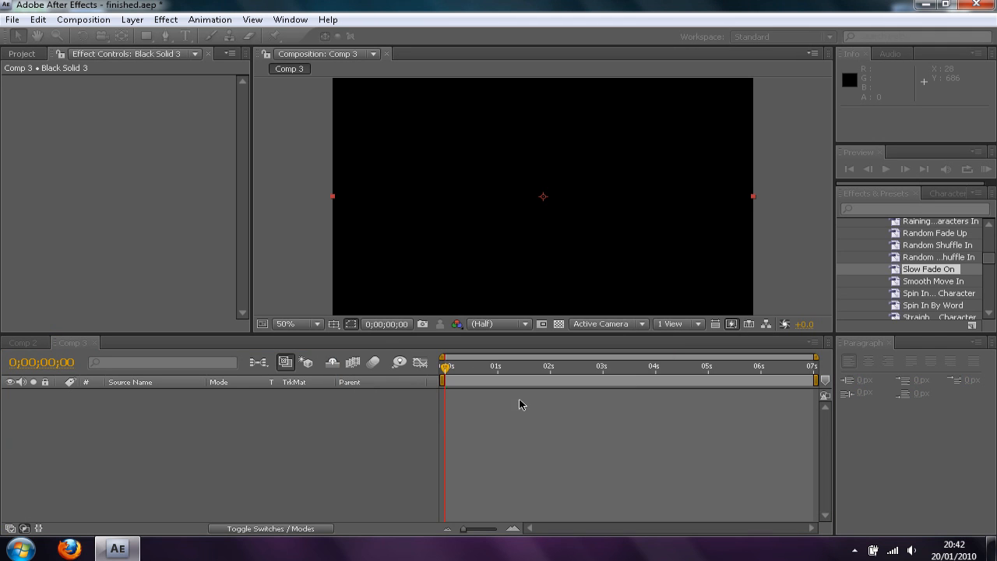
pyautogui.click(165, 19)
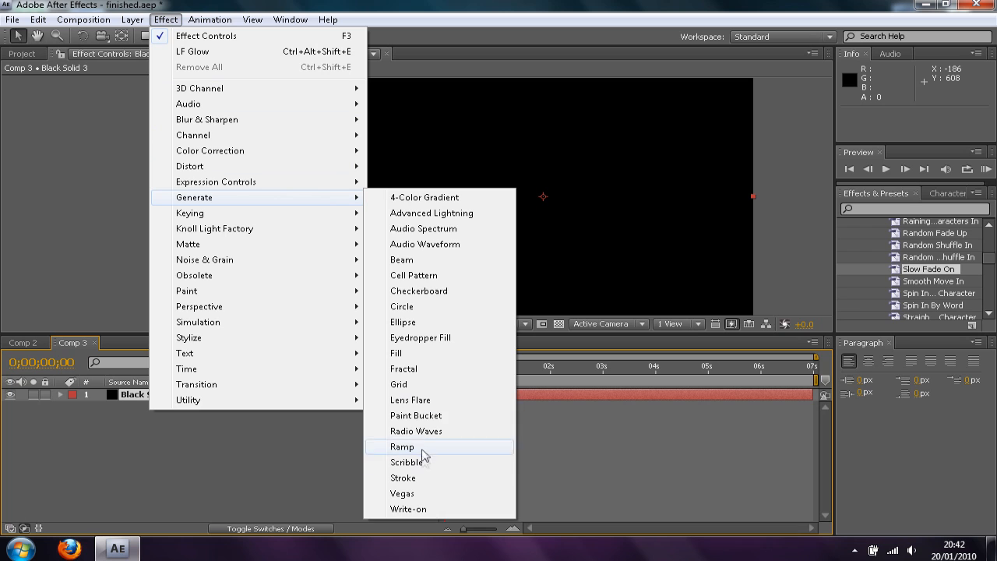
pyautogui.click(402, 446)
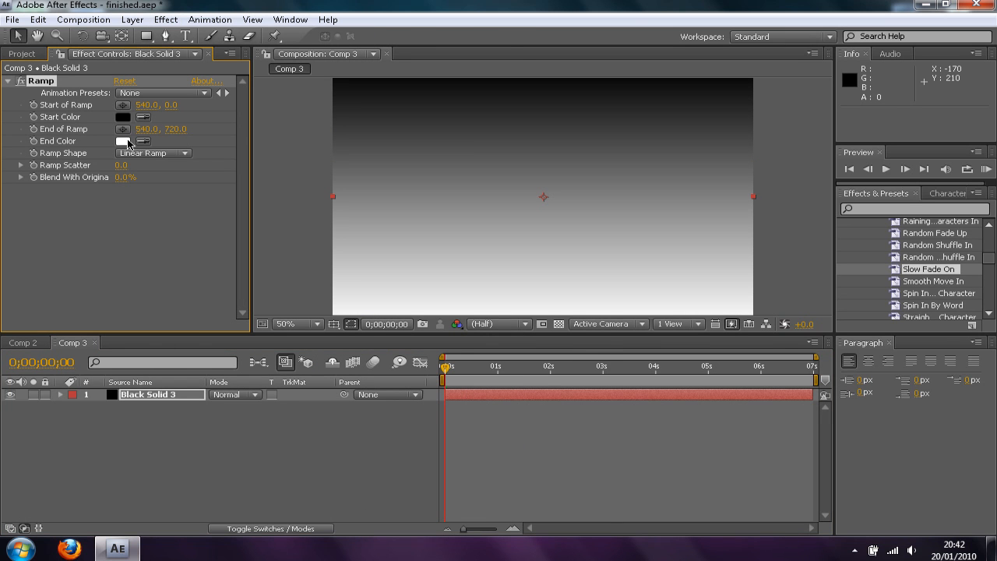
# Set the Ramp's end and start colours both to light grey for a near-flat grey background
pyautogui.click(121, 141)
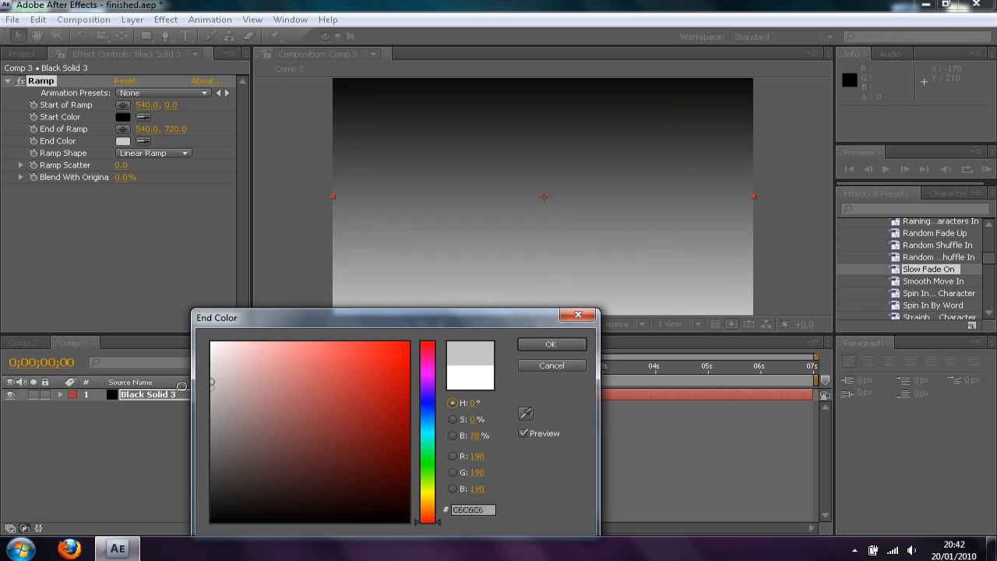
pyautogui.click(552, 345)
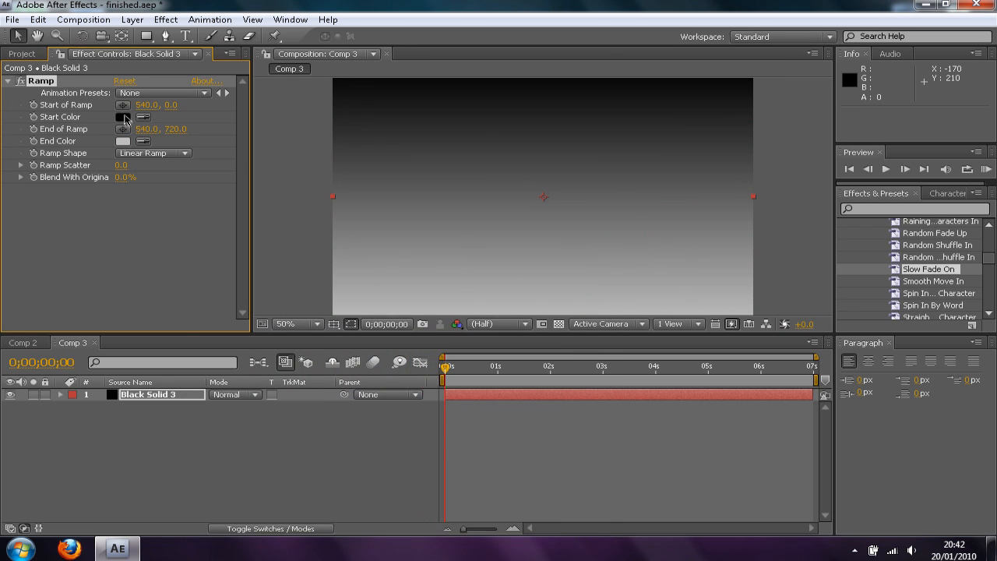
pyautogui.click(121, 117)
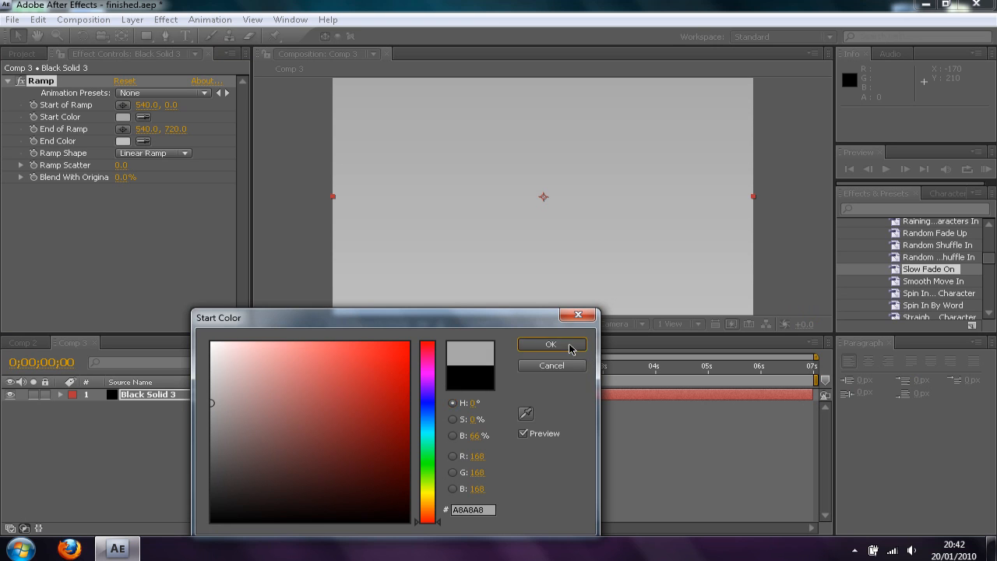
pyautogui.click(552, 344)
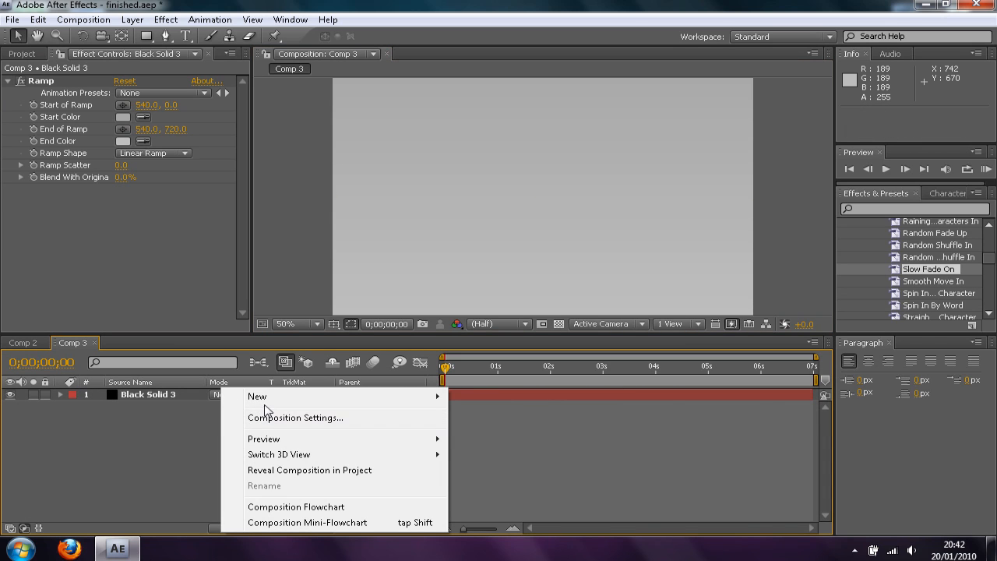
# Add the CD text layer at 400 px and fit the whole composition into the viewer
pyautogui.click(475, 421)
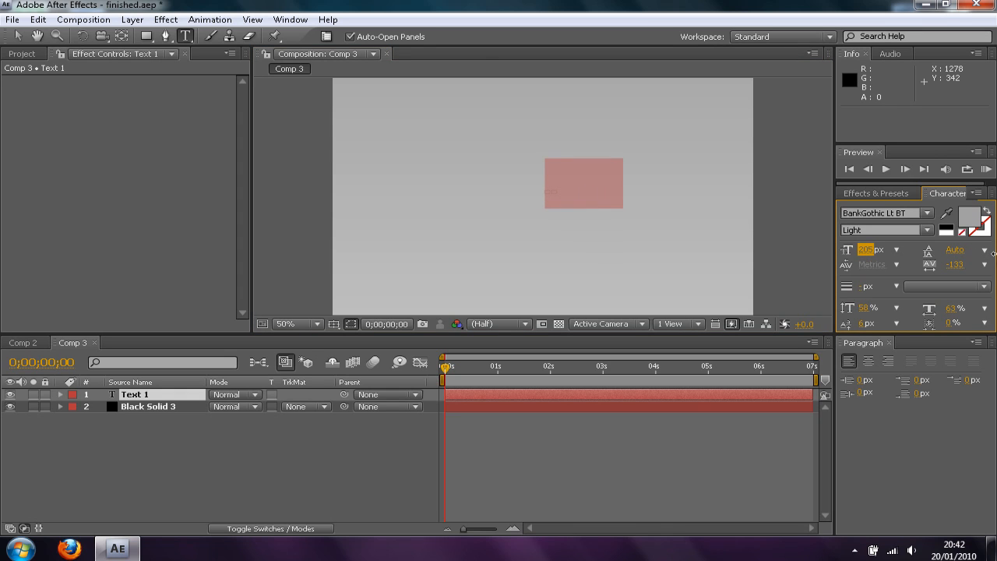
pyautogui.moveTo(869, 249)
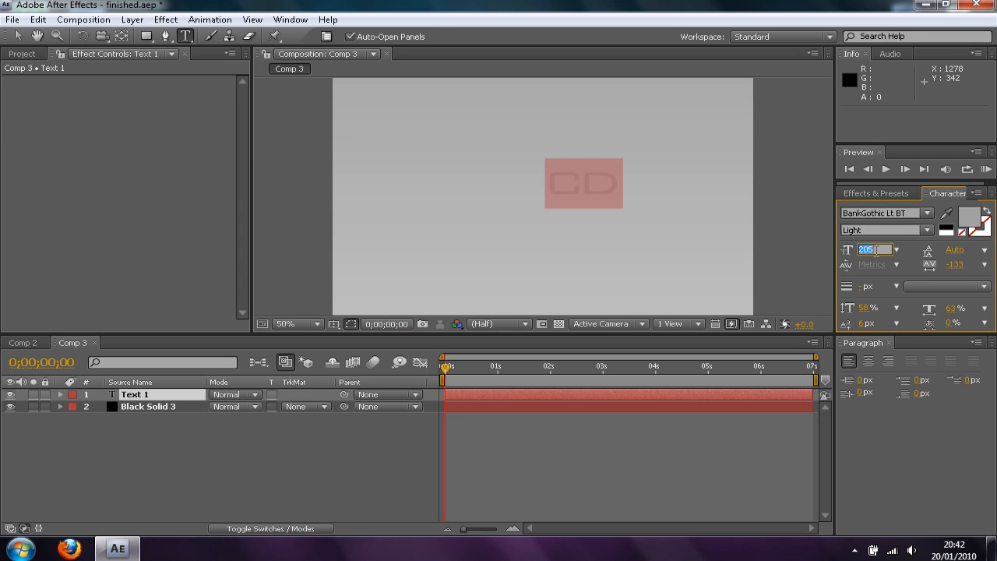
pyautogui.write('400 px')
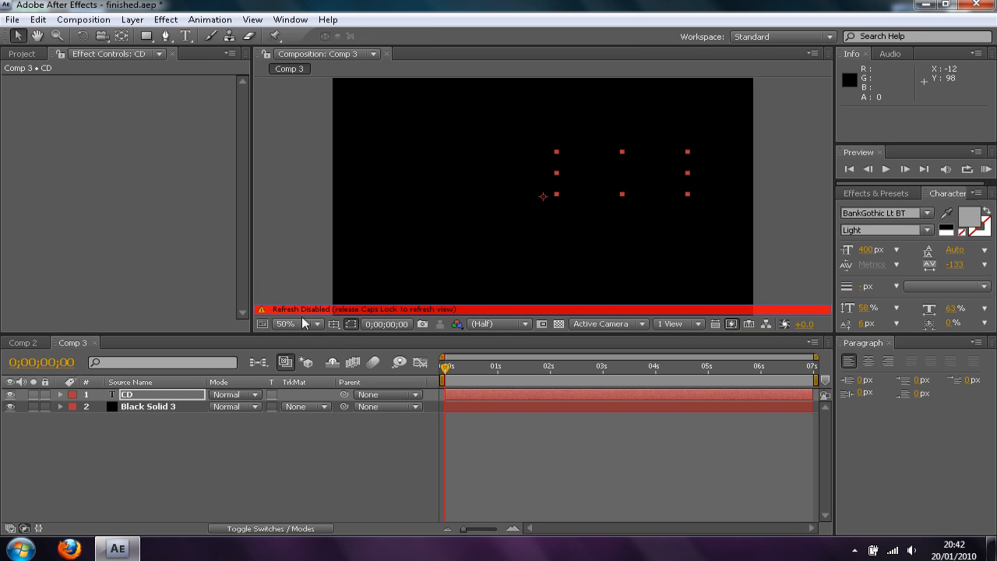
pyautogui.click(296, 323)
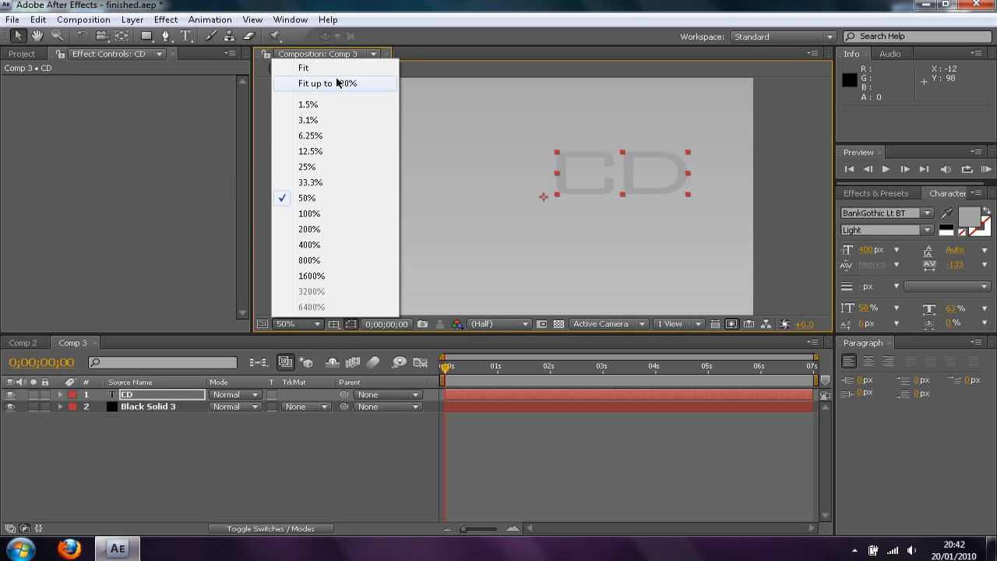
pyautogui.click(327, 84)
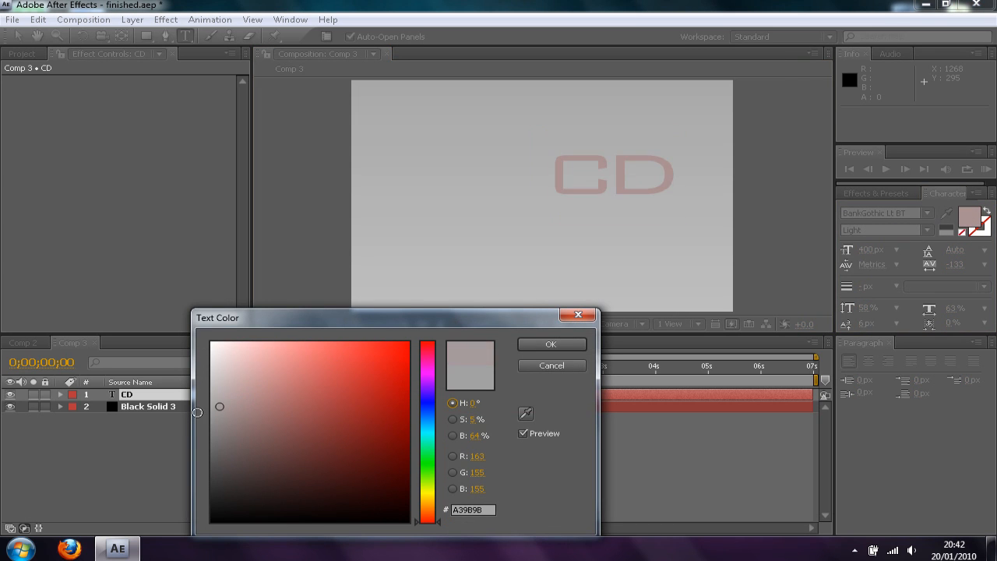
# Recolour the CD title a dark mid grey (767676)
pyautogui.moveTo(219, 405); pyautogui.dragTo(210, 438)
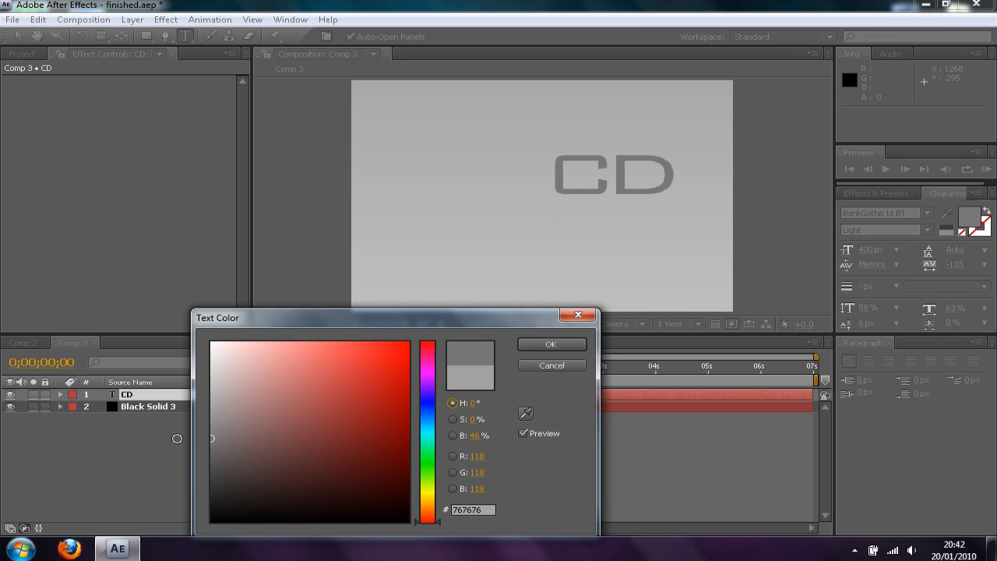
pyautogui.click(551, 344)
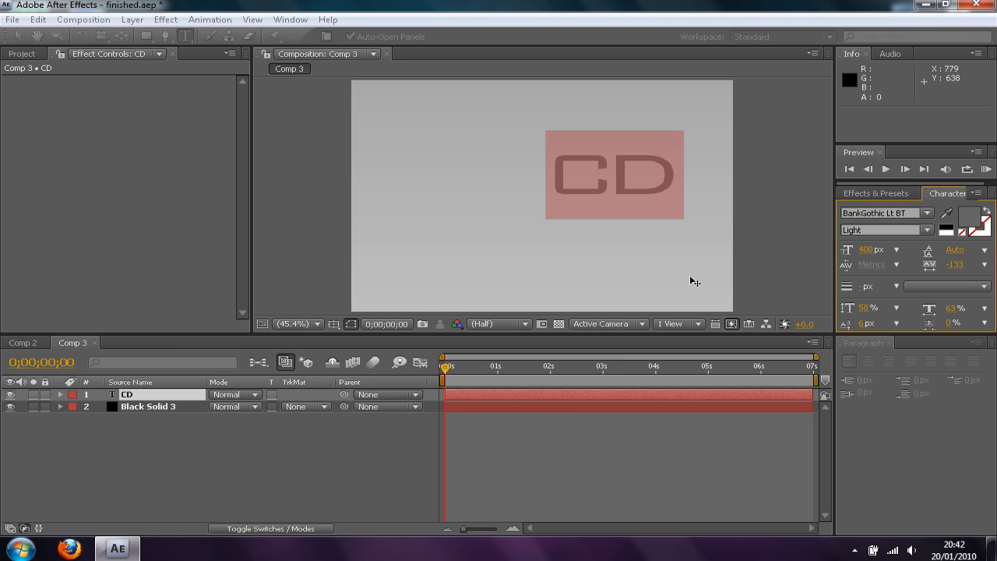
# Show the Title/Action Safe guides and centre the CD title in the frame
pyautogui.click(334, 323)
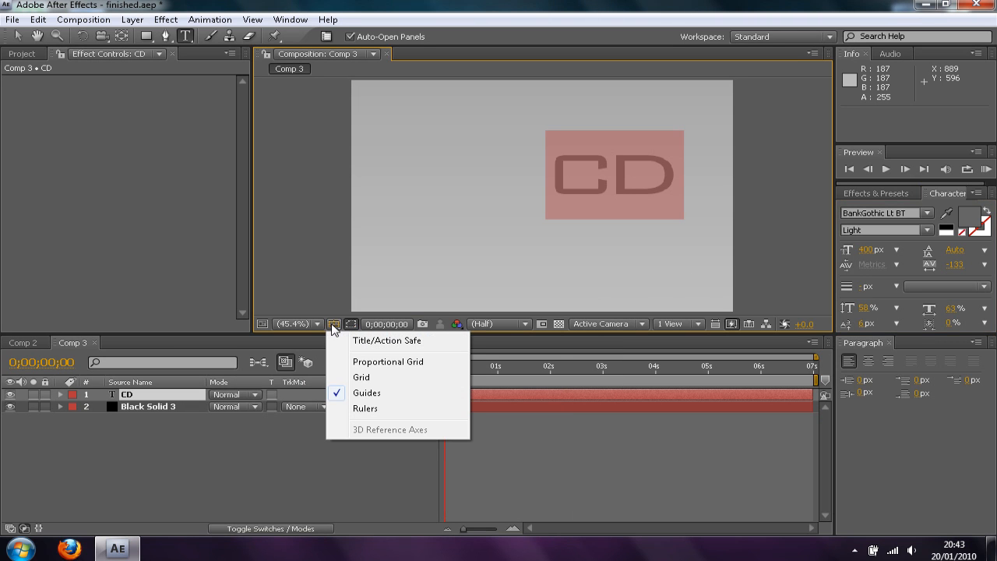
pyautogui.click(386, 340)
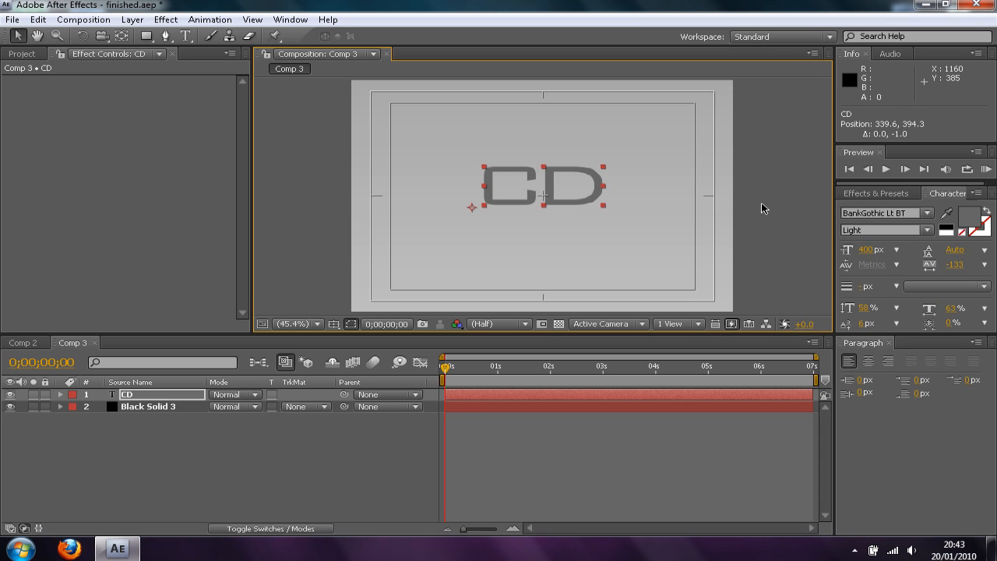
pyautogui.click(333, 322)
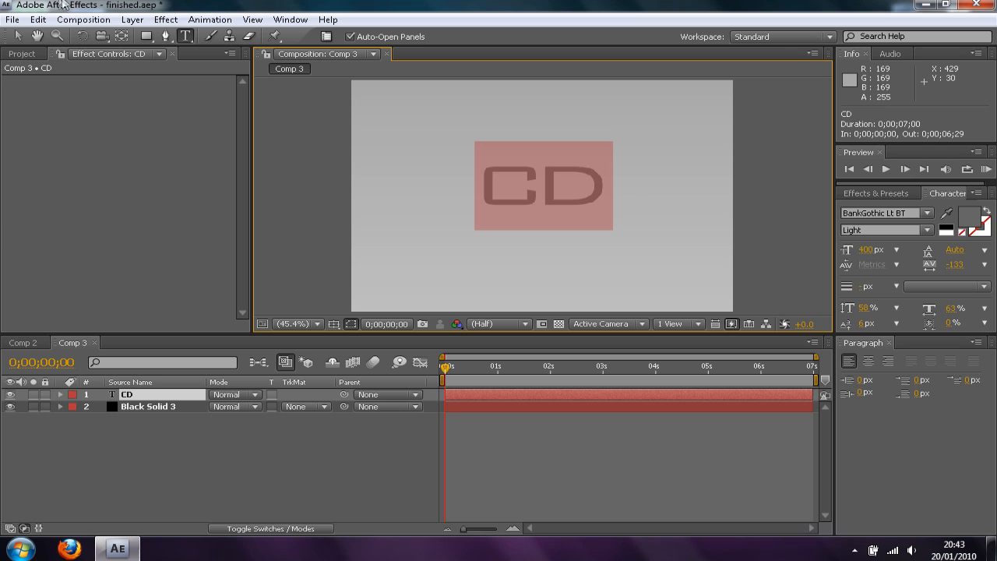
pyautogui.moveTo(928, 218)
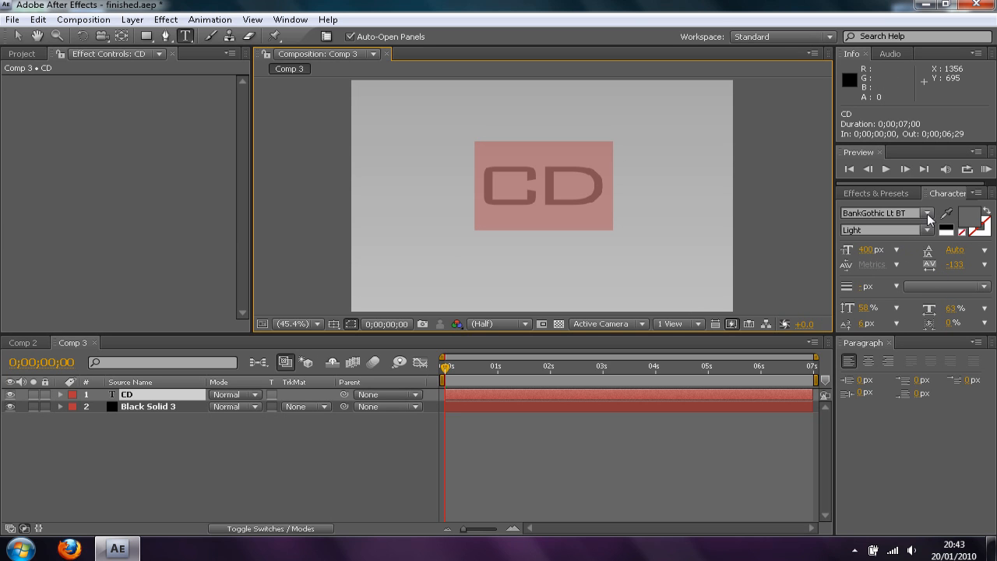
pyautogui.click(932, 212)
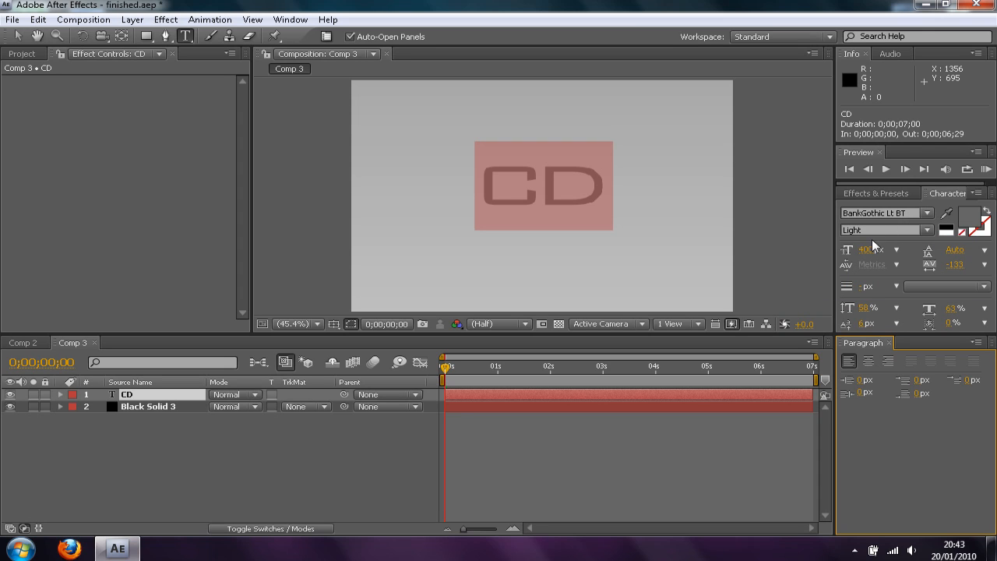
pyautogui.moveTo(949, 315)
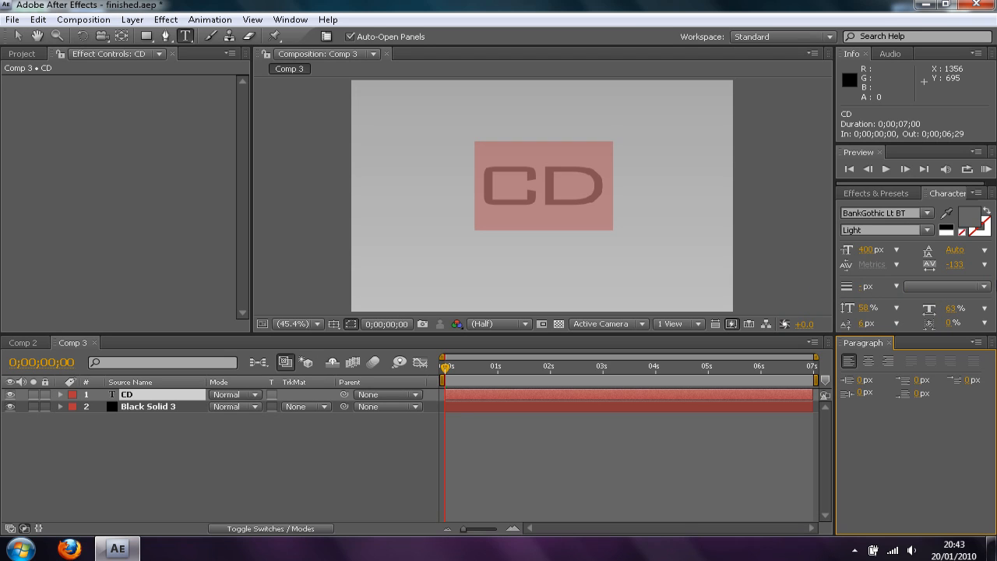
pyautogui.moveTo(966, 293)
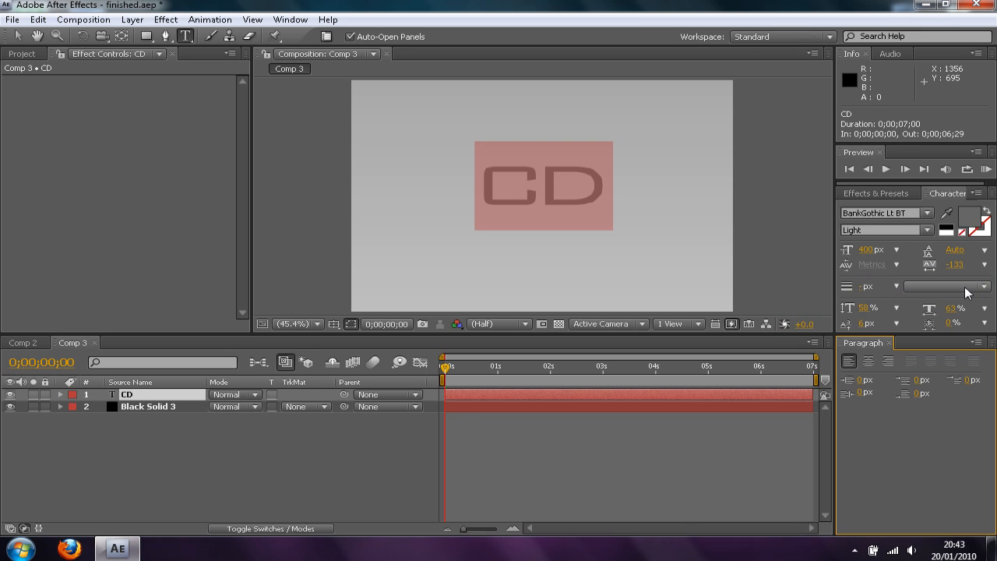
pyautogui.moveTo(967, 282)
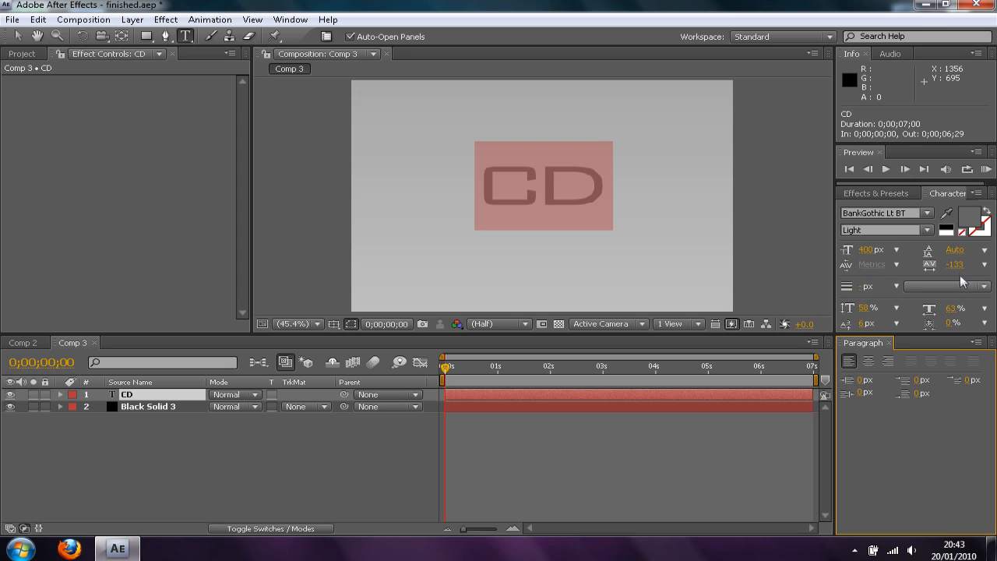
pyautogui.moveTo(957, 268)
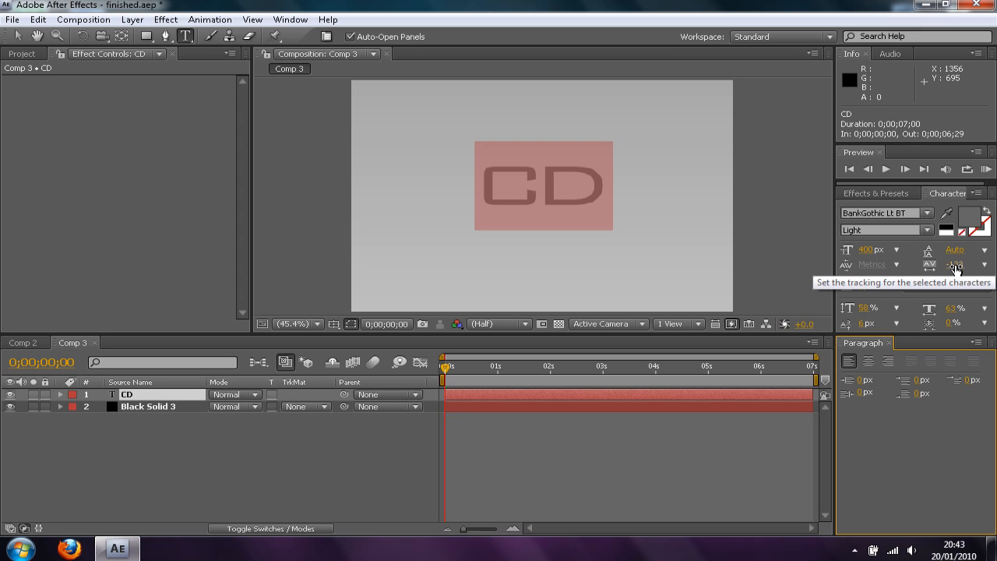
pyautogui.tripleClick(954, 265)
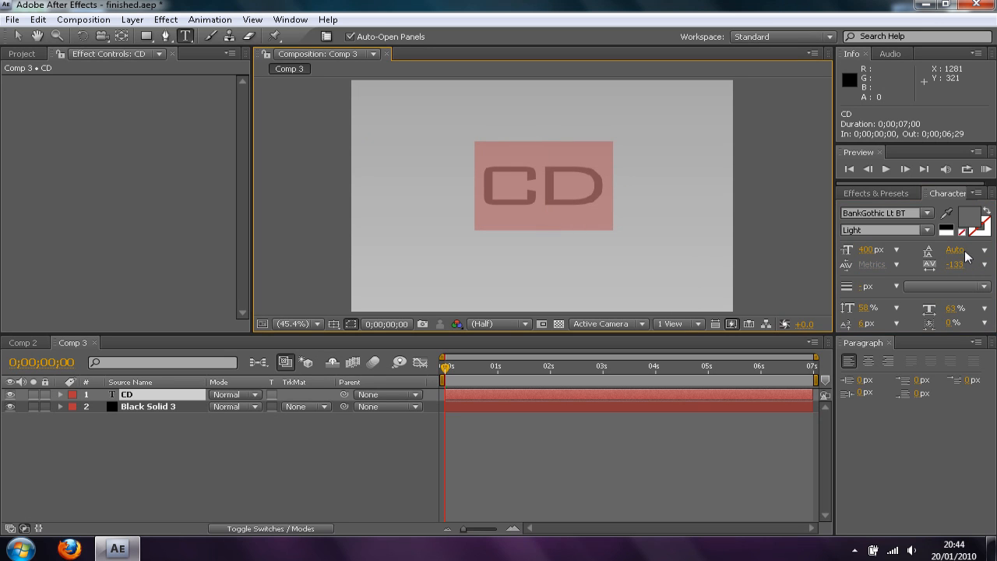
pyautogui.click(18, 36)
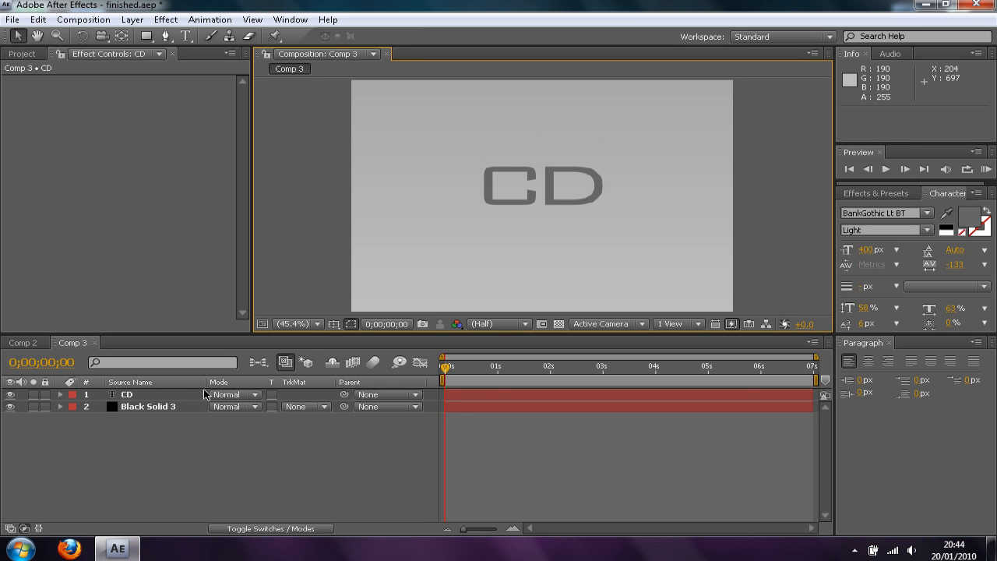
# Finish the ChromeDesigns subtitle under CD and reselect its text layer
pyautogui.click(126, 394)
pyautogui.write('ChromeDesigns')
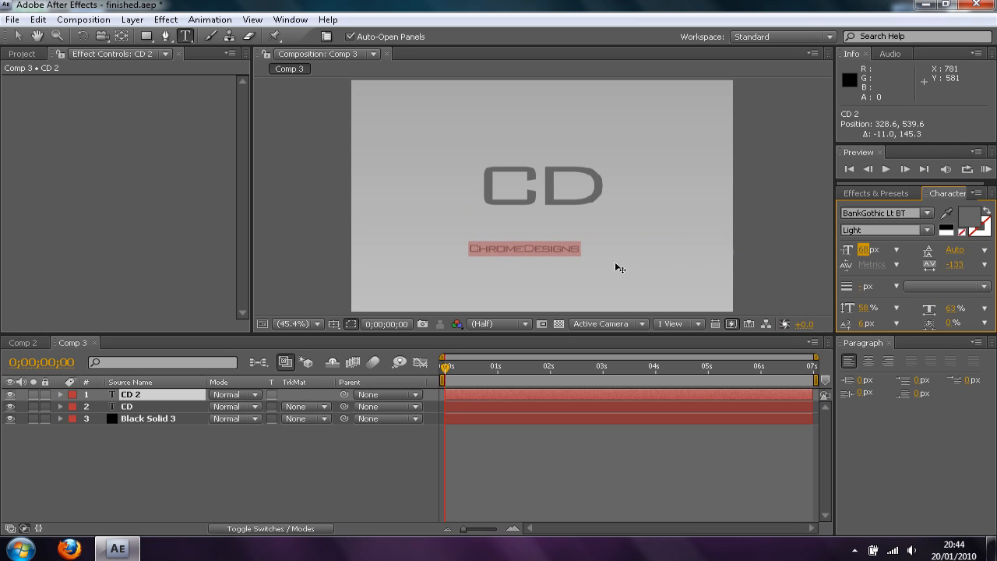
pyautogui.click(524, 225)
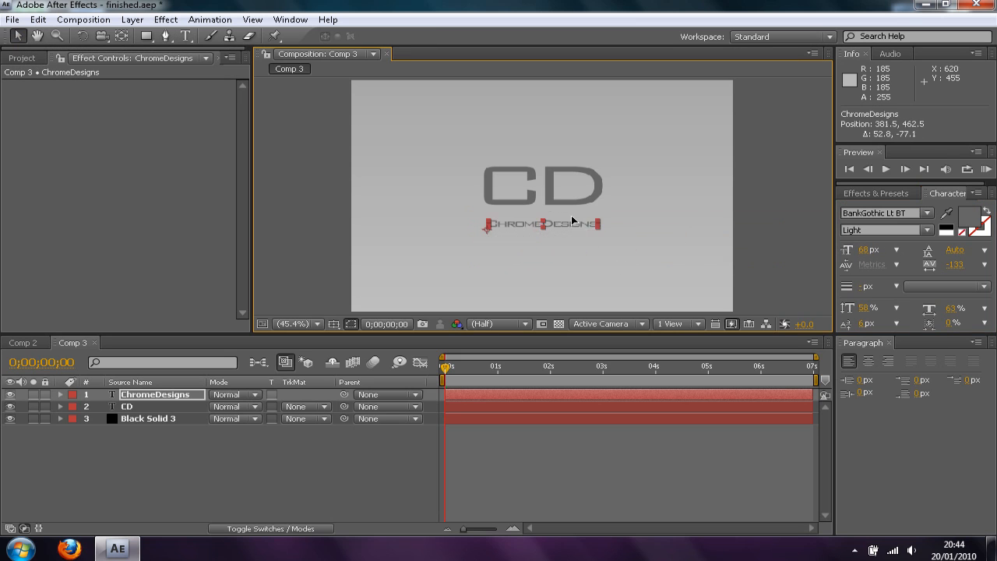
pyautogui.click(146, 418)
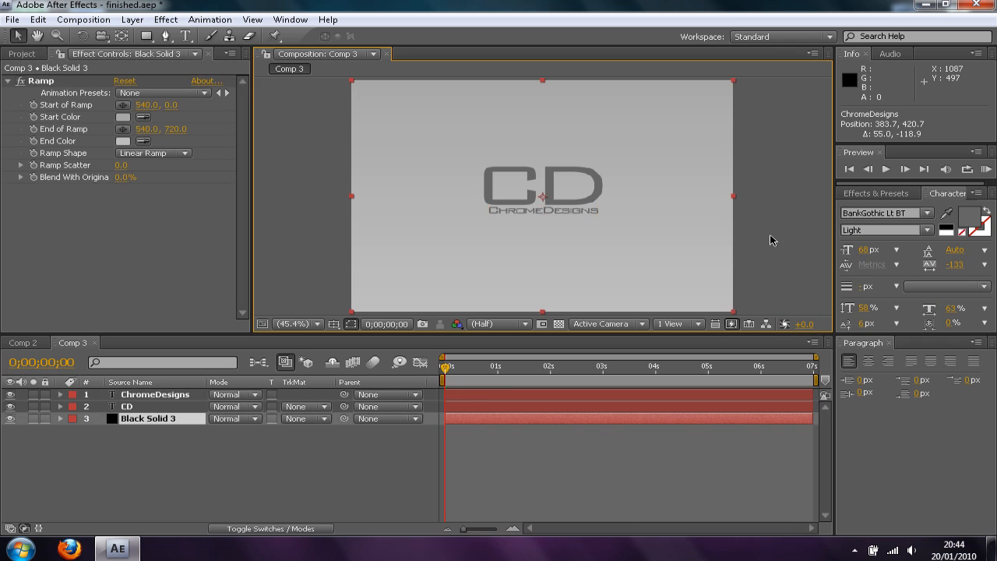
pyautogui.click(153, 393)
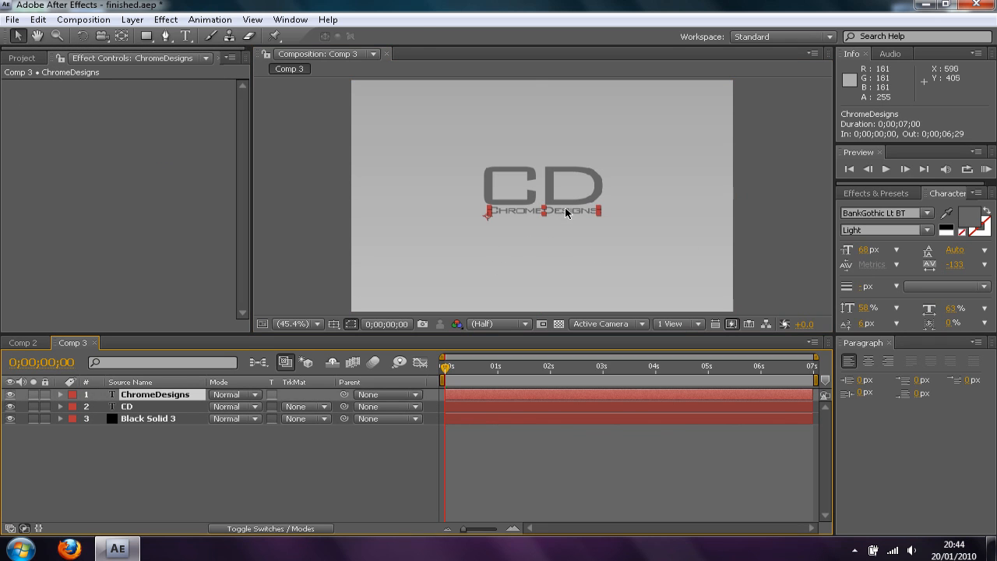
# Extend the subtitle to read ChromeDesignsHD and set its size to 50 px
pyautogui.click(185, 35)
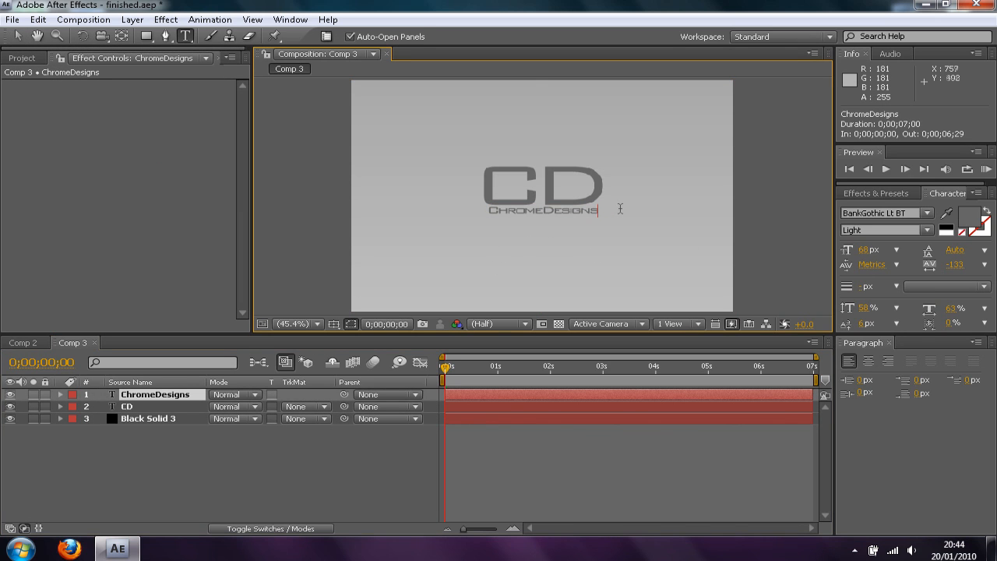
pyautogui.write('HD')
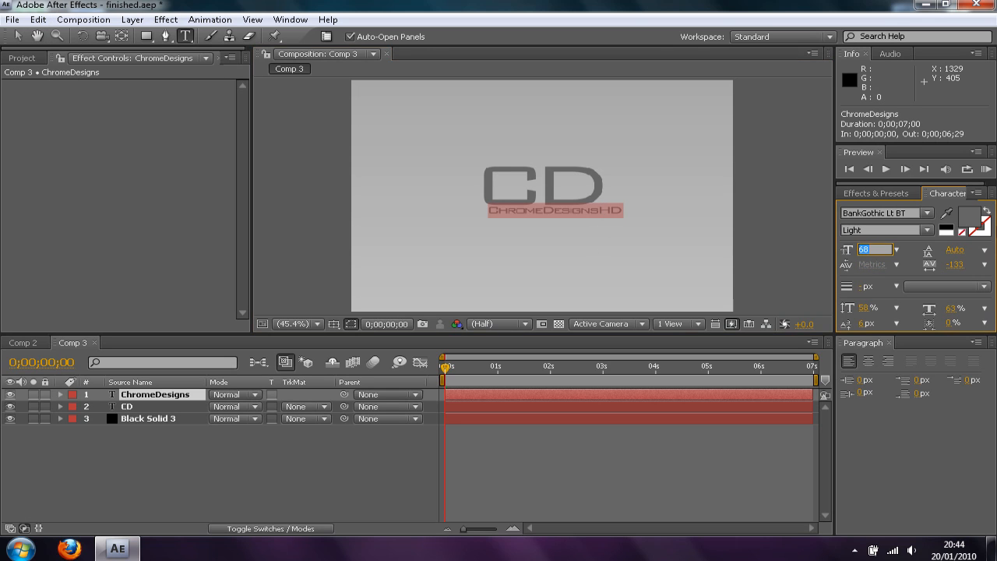
pyautogui.write('50')
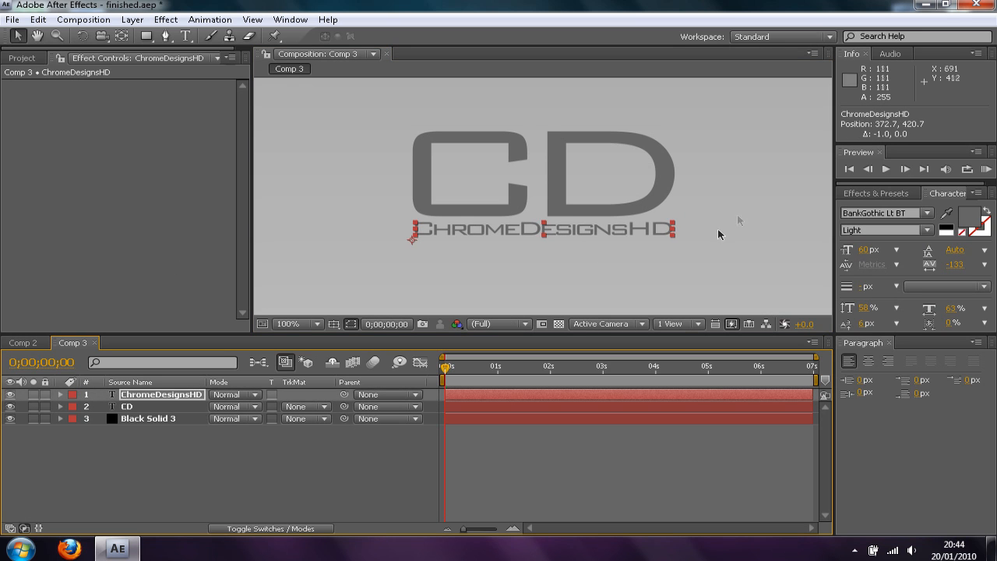
# Reselect the ChromeDesignsHD layer to restyle its HD ending as a superscript
pyautogui.click(148, 418)
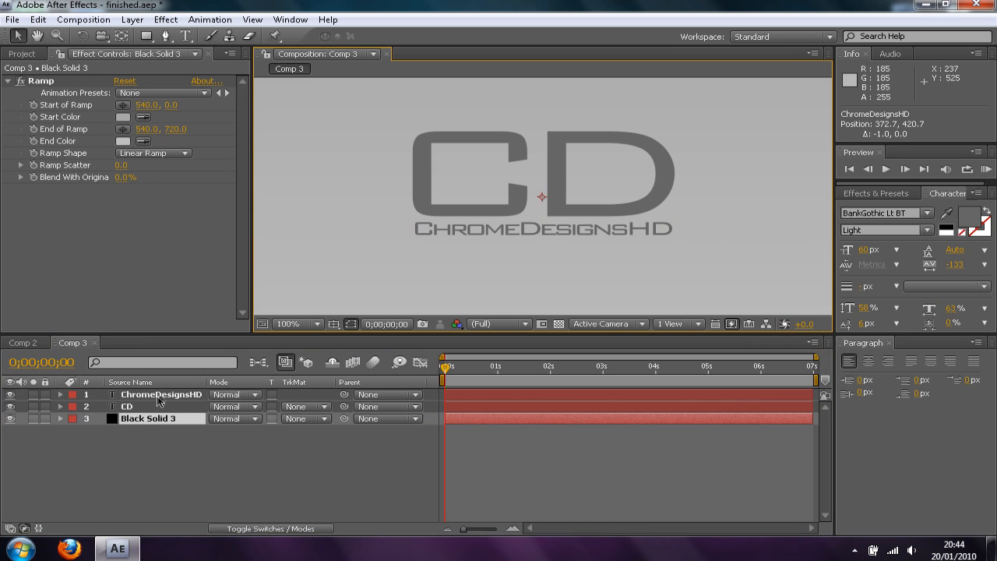
pyautogui.click(160, 394)
pyautogui.write('31')
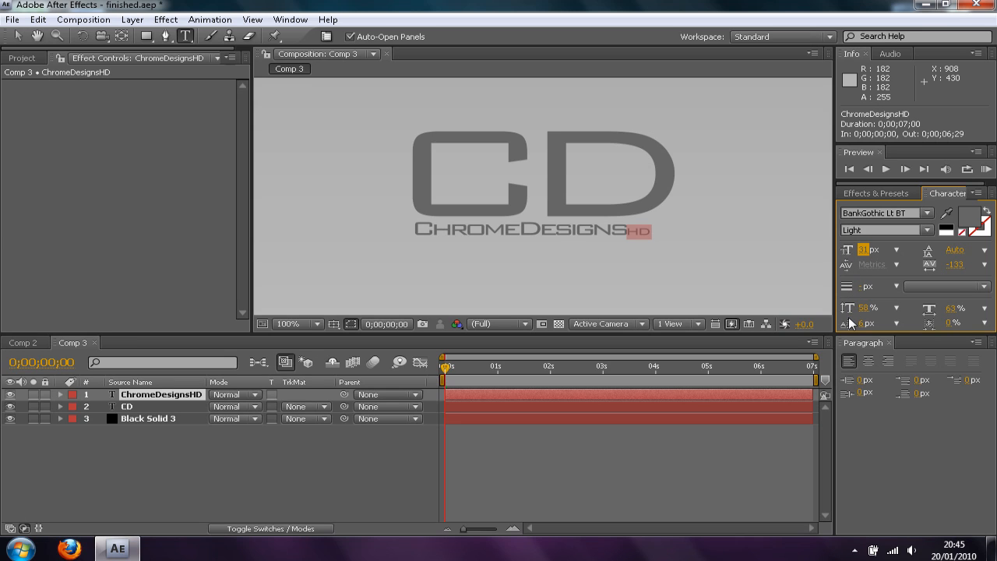
pyautogui.moveTo(864, 322)
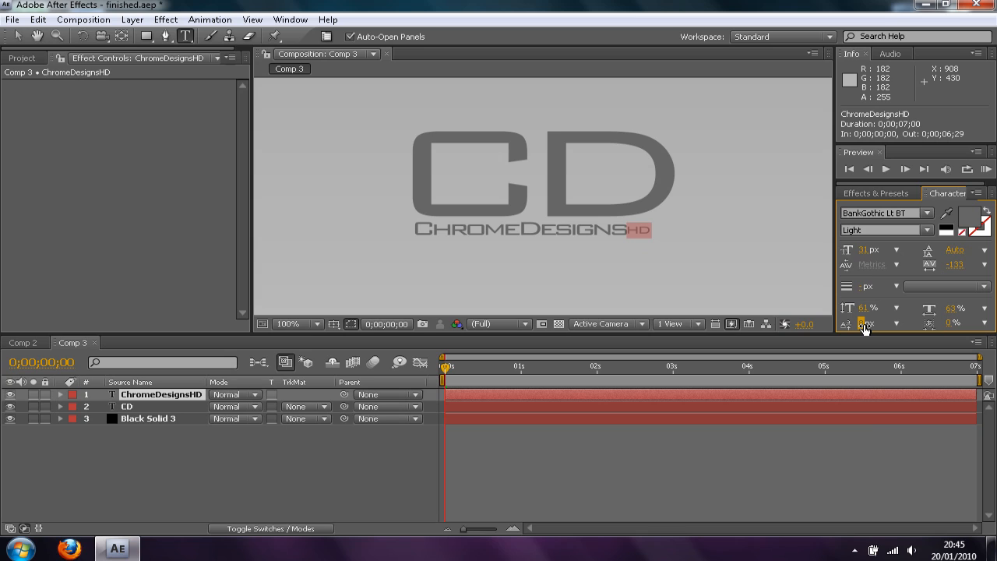
pyautogui.moveTo(892, 312)
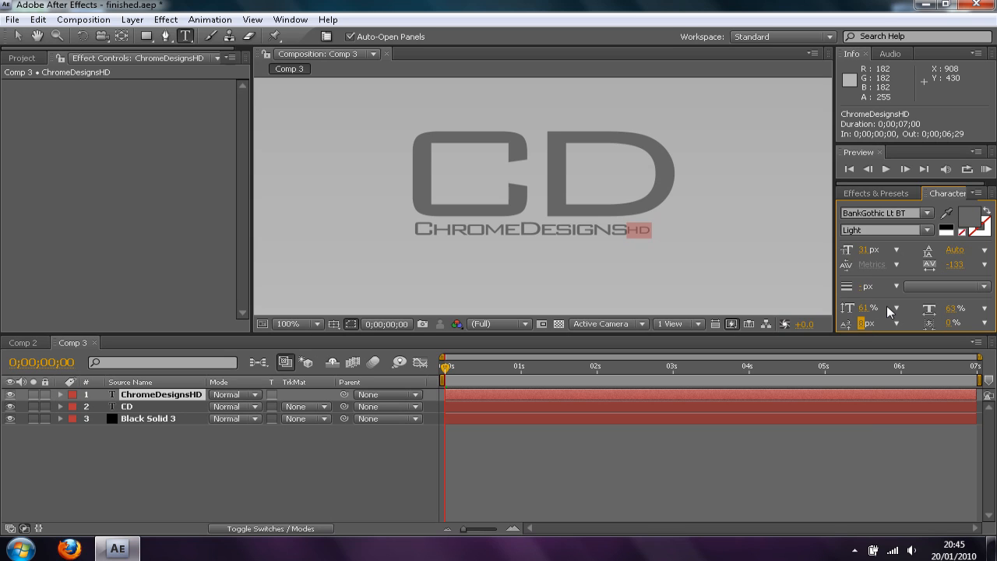
pyautogui.moveTo(864, 323)
pyautogui.write('11')
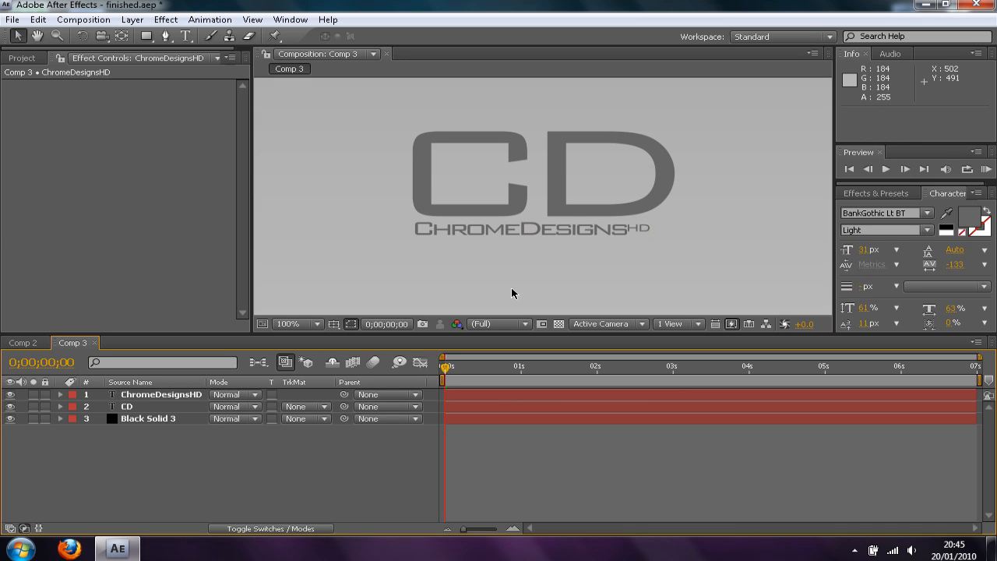
pyautogui.moveTo(424, 349)
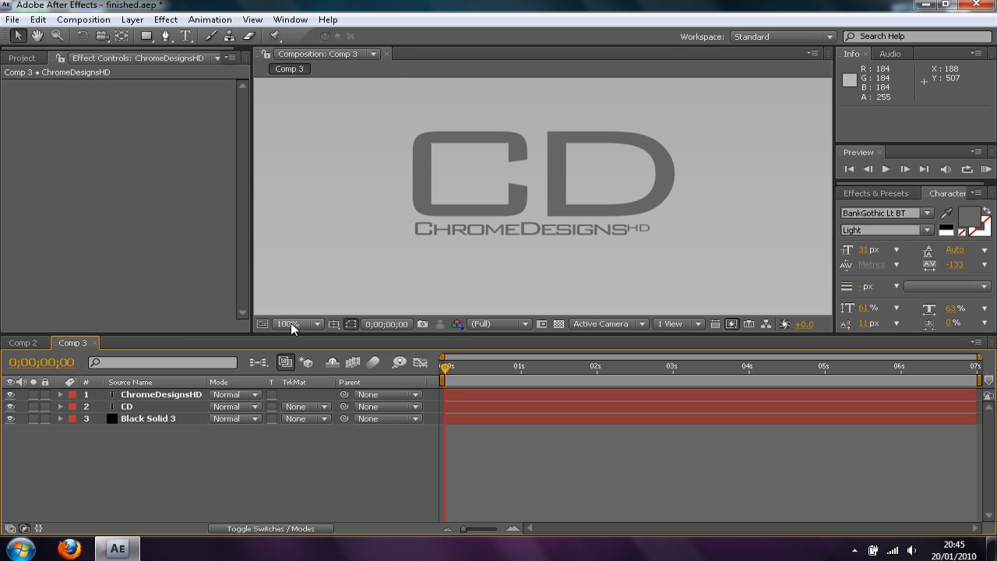
# Fit the frame into view and rename Black Solid 3 to Background
pyautogui.click(293, 323)
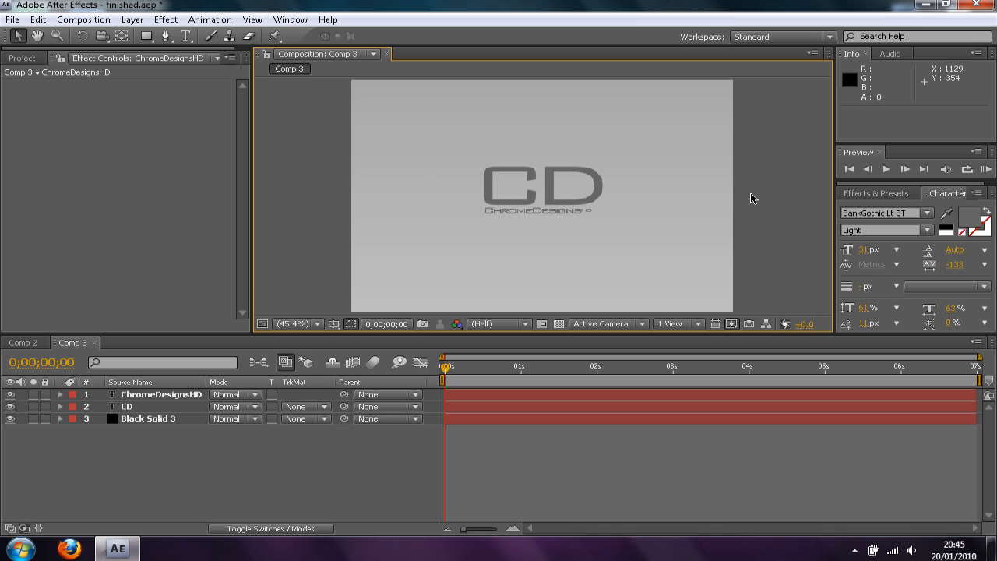
pyautogui.click(488, 366)
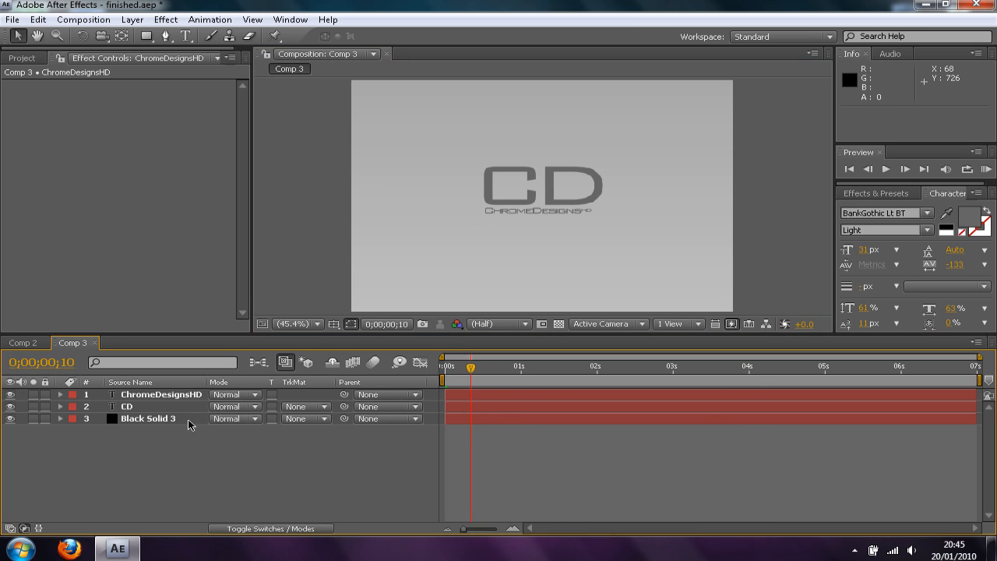
pyautogui.click(146, 417)
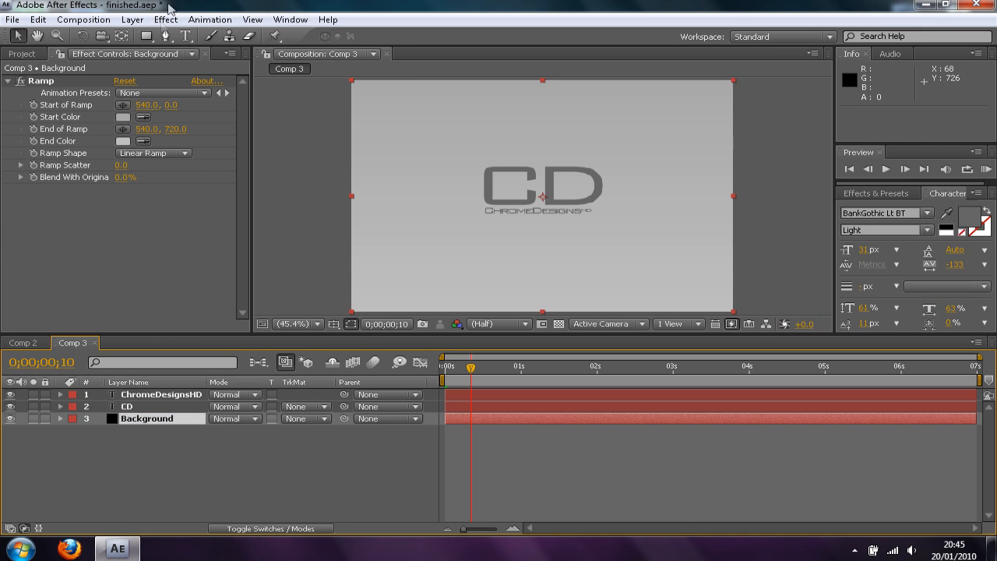
pyautogui.click(165, 19)
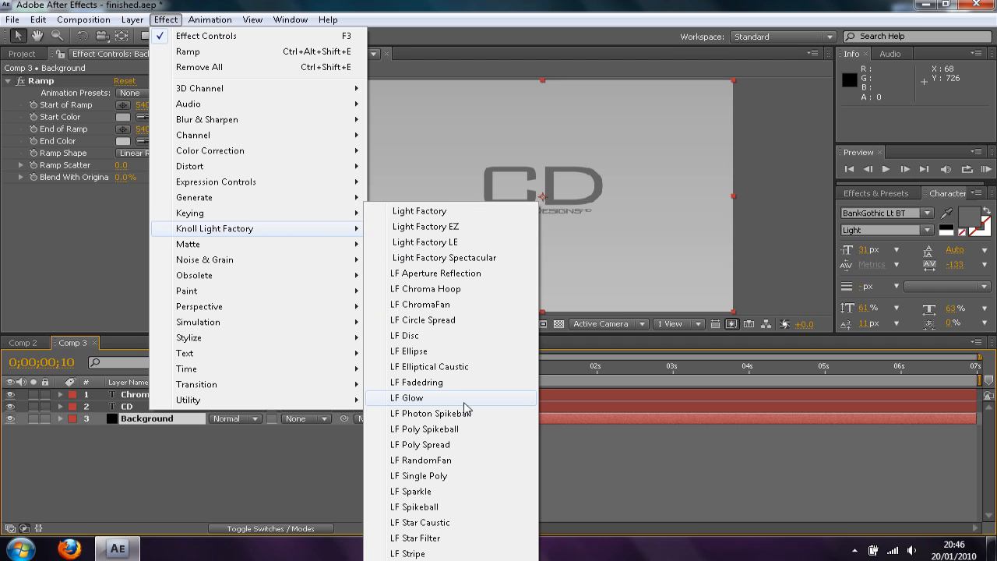
# Apply LF Glow to Background, place its light source on the left edge and tune Global Brightness
pyautogui.click(408, 398)
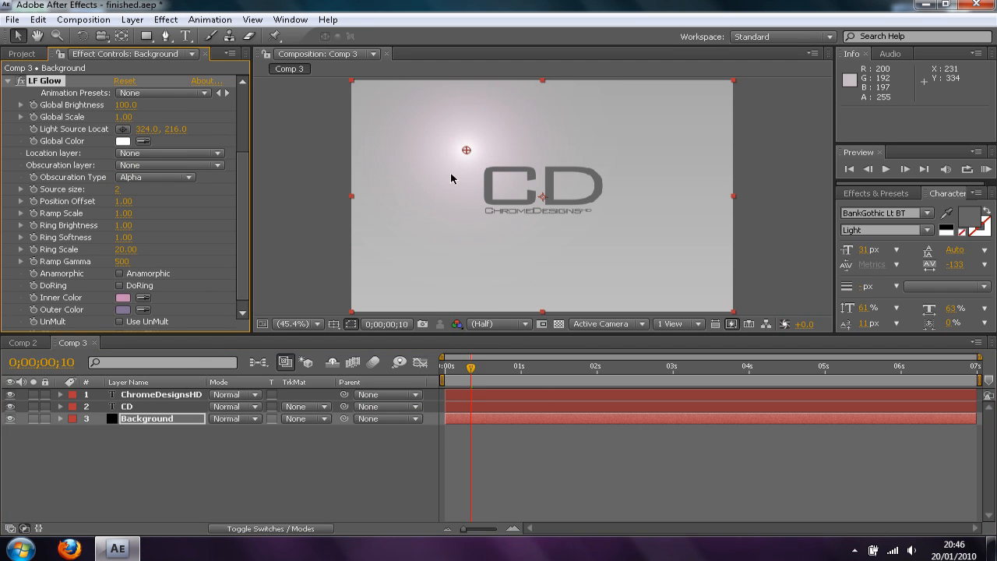
pyautogui.moveTo(465, 150); pyautogui.dragTo(468, 178)
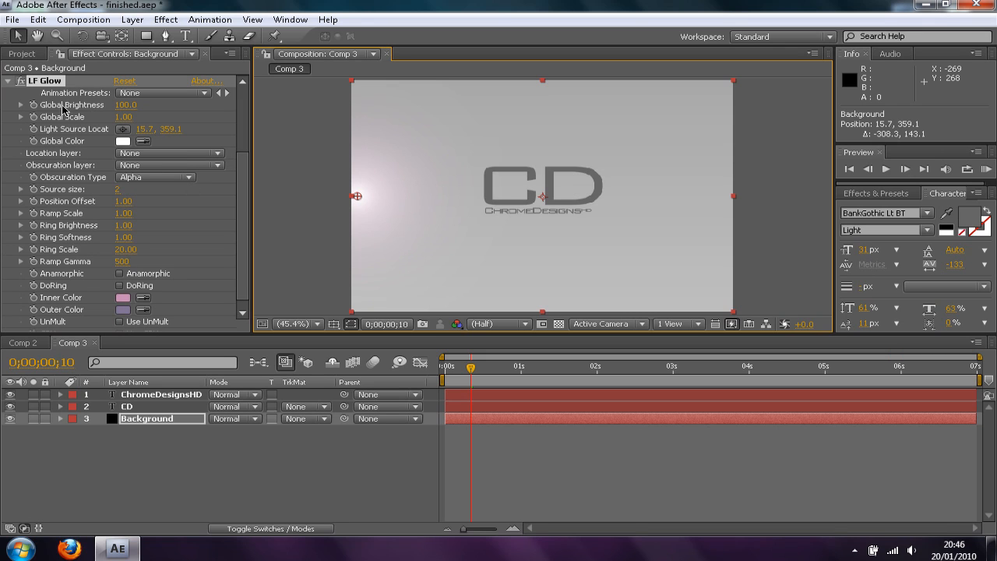
pyautogui.moveTo(109, 116)
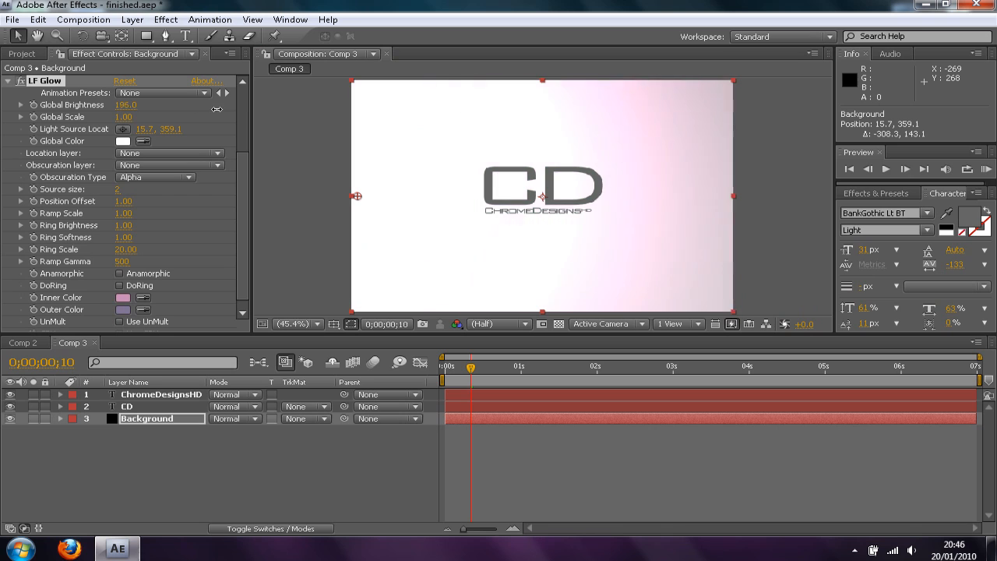
pyautogui.moveTo(133, 104); pyautogui.dragTo(109, 104)
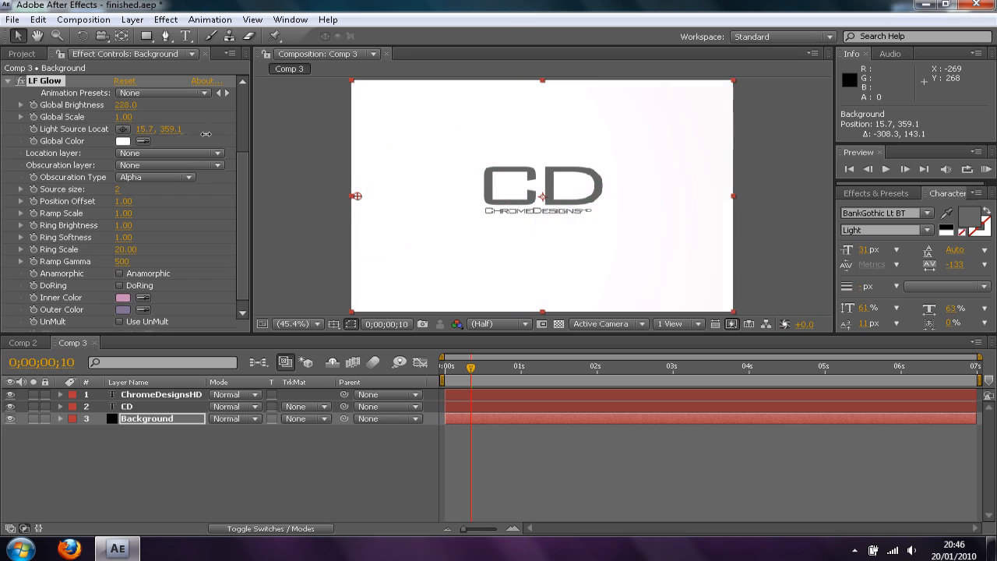
pyautogui.moveTo(126, 104); pyautogui.dragTo(117, 104)
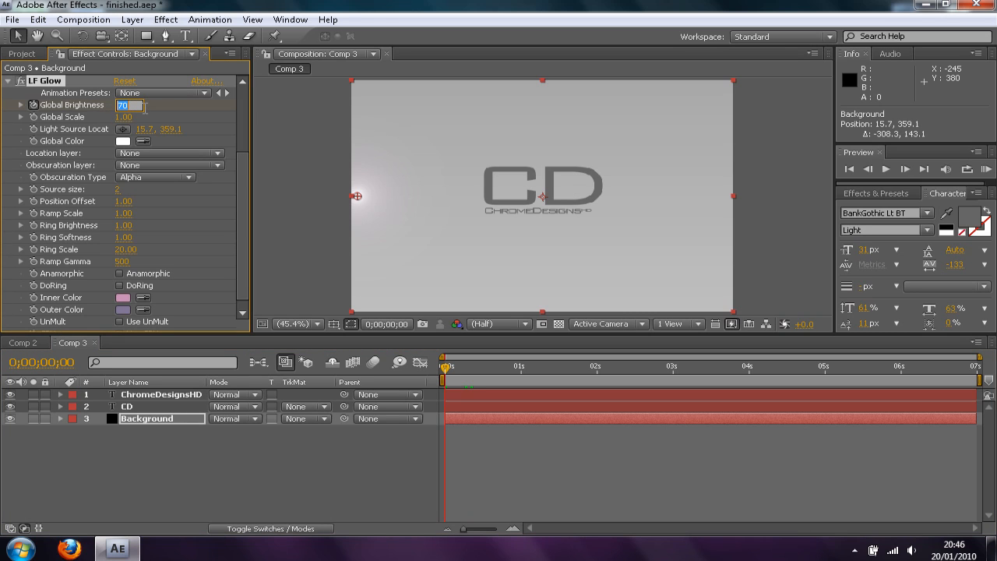
# Set Global Brightness to 0.0 at the start and record a keyframe
pyautogui.write('0.0')
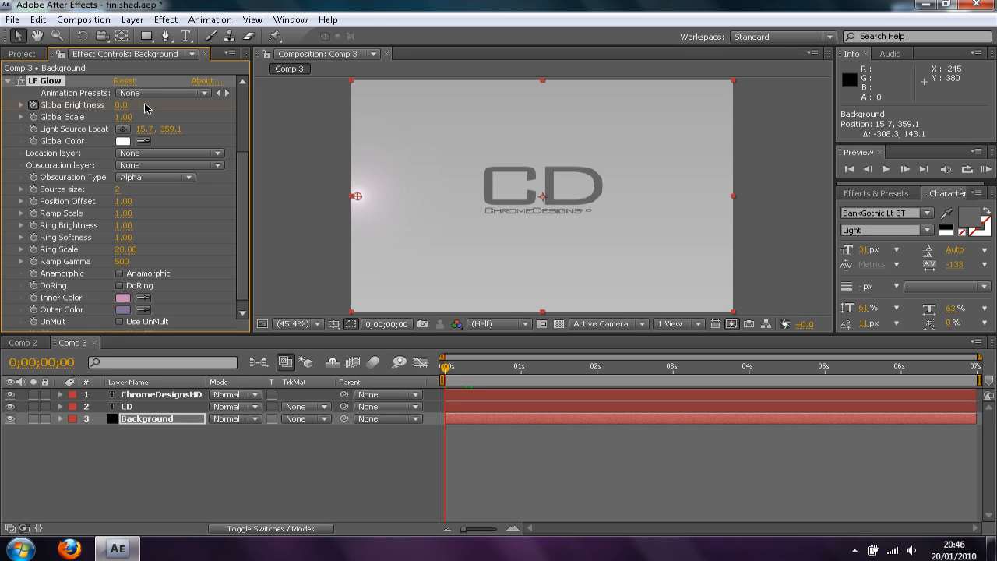
pyautogui.click(449, 366)
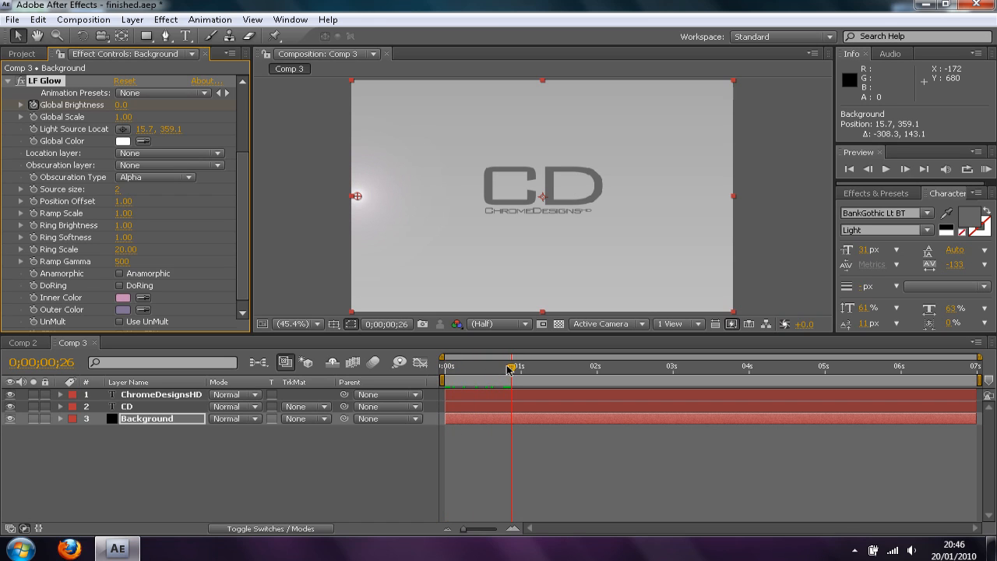
# At about frame 22, scrub Global Brightness up to a bright flare
pyautogui.moveTo(511, 366); pyautogui.dragTo(505, 366)
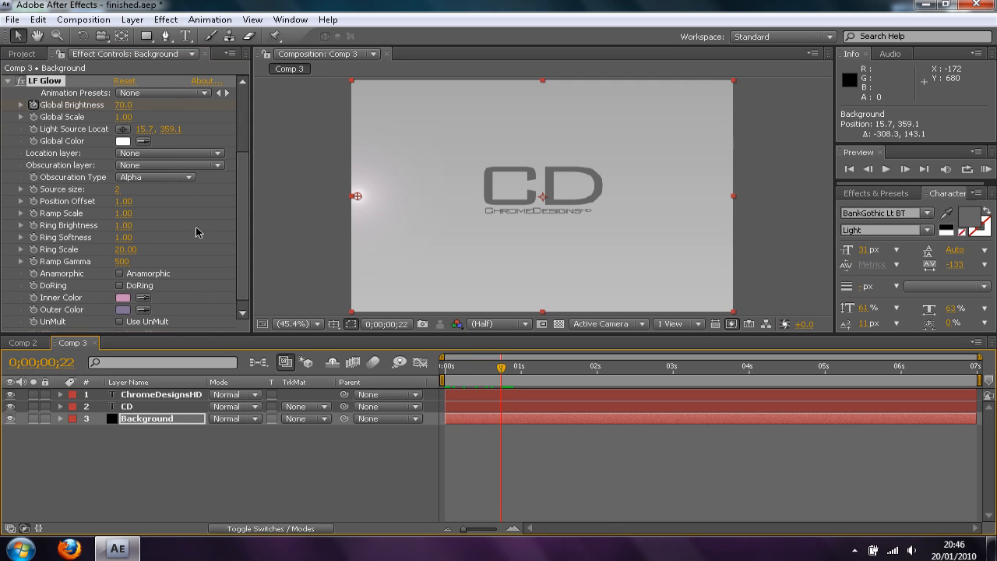
pyautogui.moveTo(123, 104); pyautogui.dragTo(139, 104)
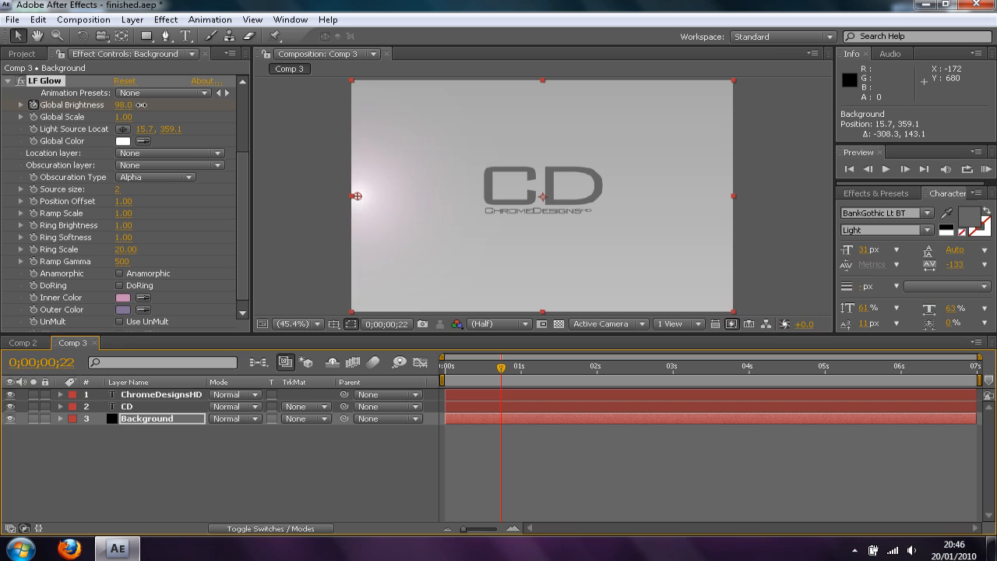
pyautogui.moveTo(123, 105); pyautogui.dragTo(156, 104)
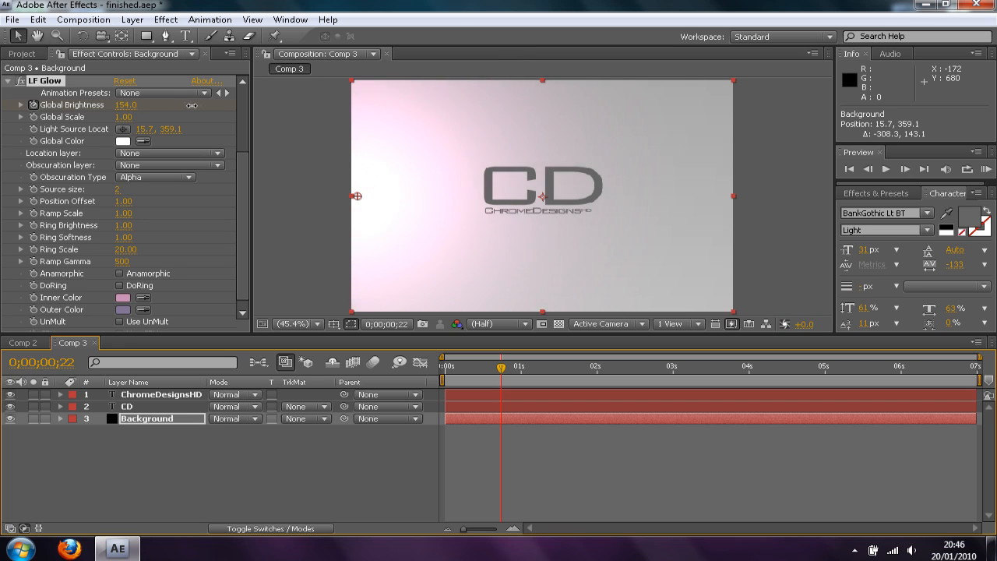